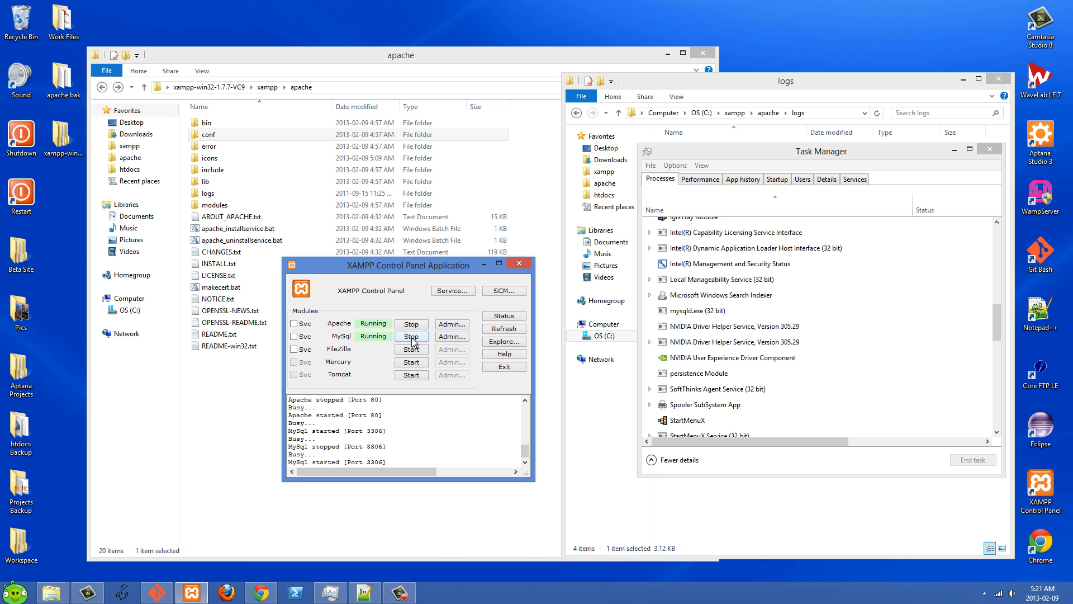
# - Stop MySQL and then Apache from the control panel
pyautogui.click(410, 337)
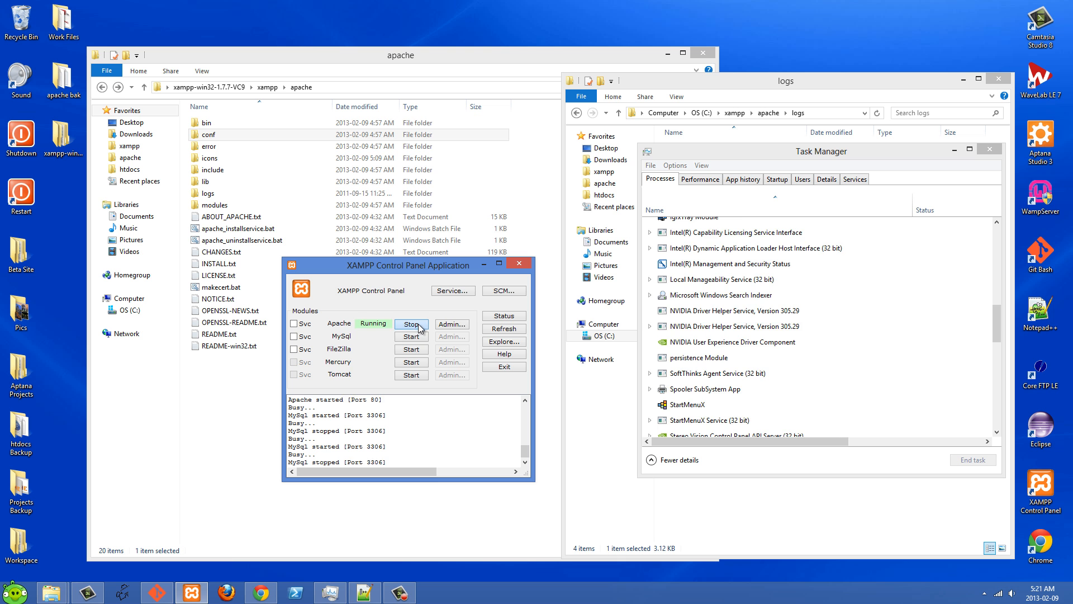
pyautogui.click(410, 323)
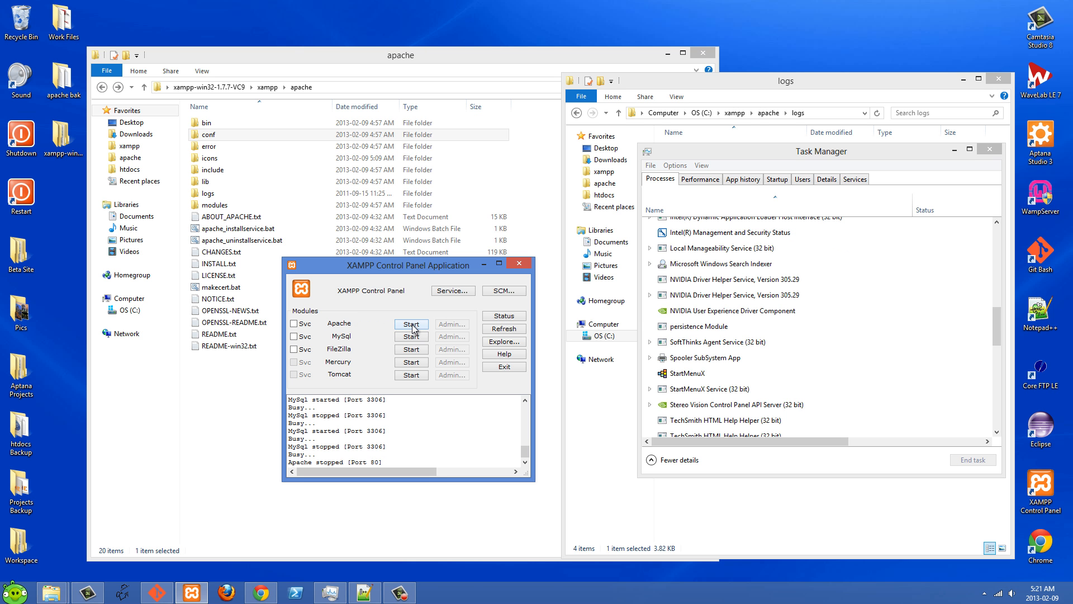
pyautogui.moveTo(410, 335)
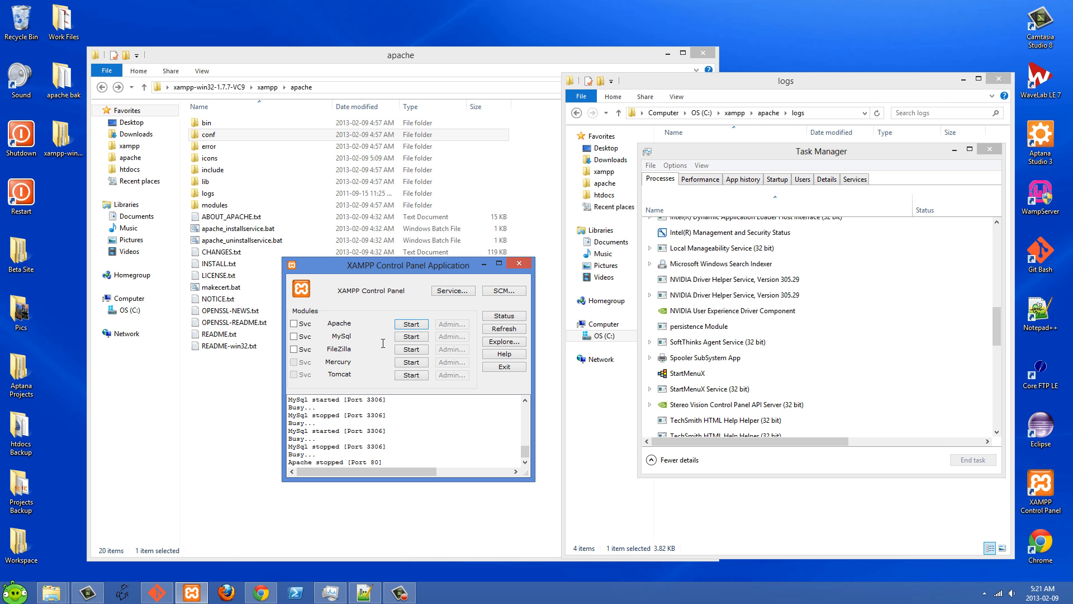
pyautogui.moveTo(418, 284)
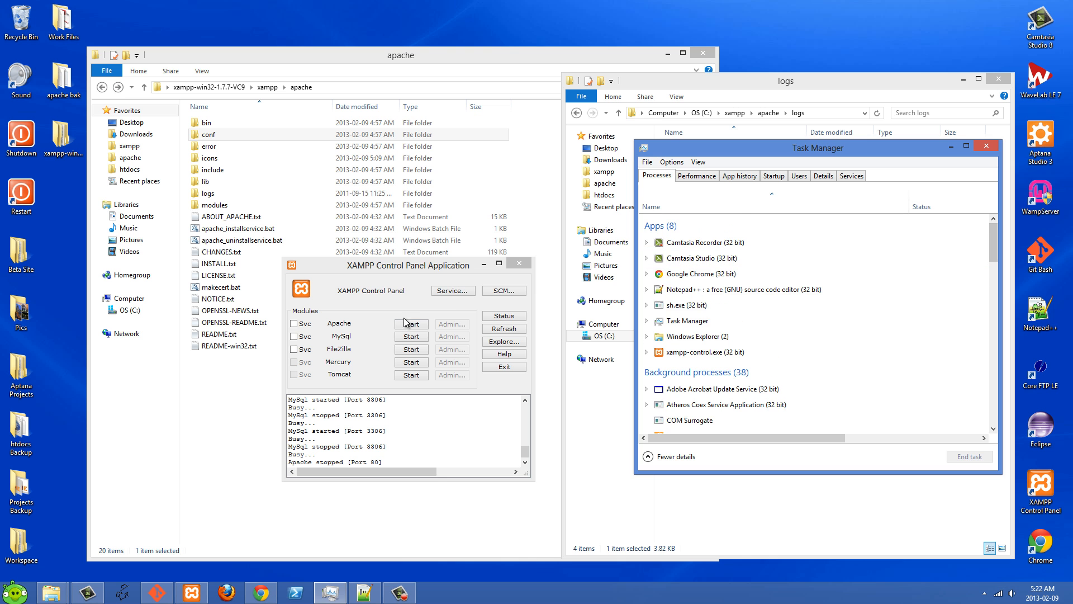
# - Start Apache and MySQL again and locate mysqld.exe in the Task Manager process list
pyautogui.click(411, 323)
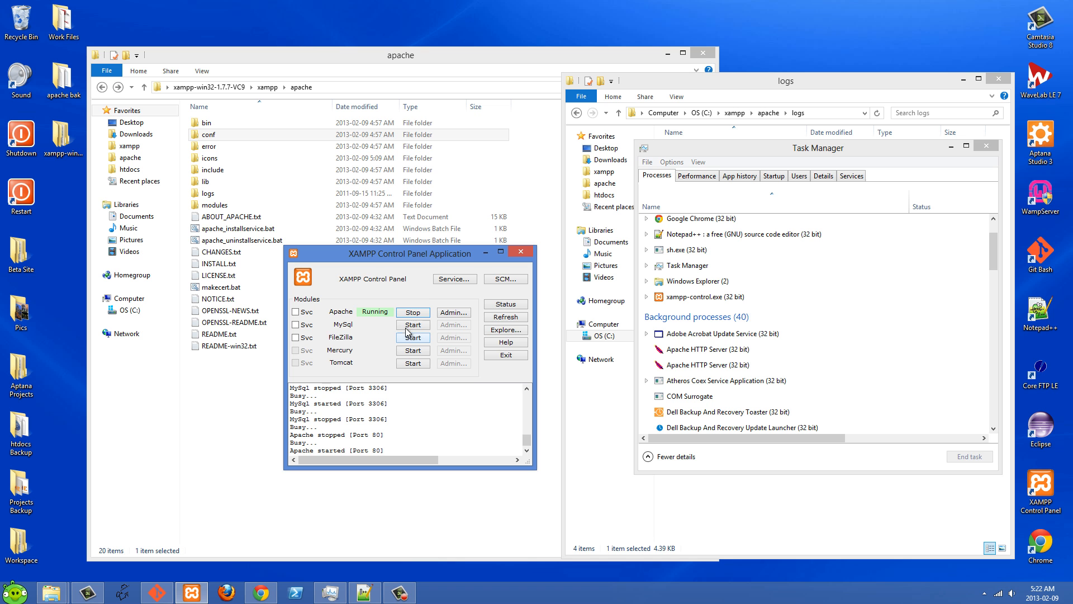
pyautogui.click(413, 324)
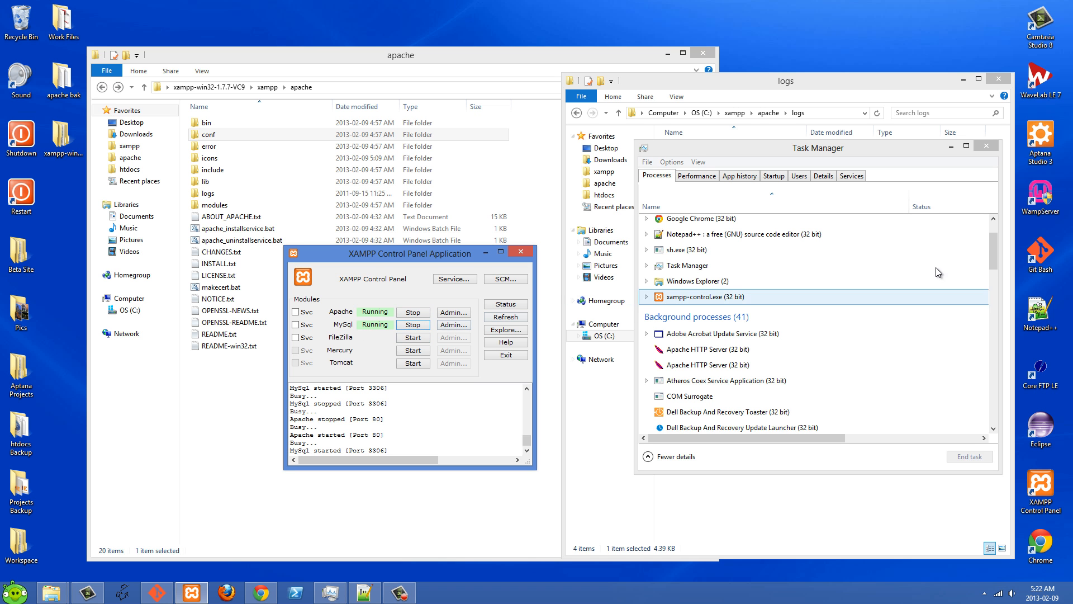
pyautogui.scroll(-3)
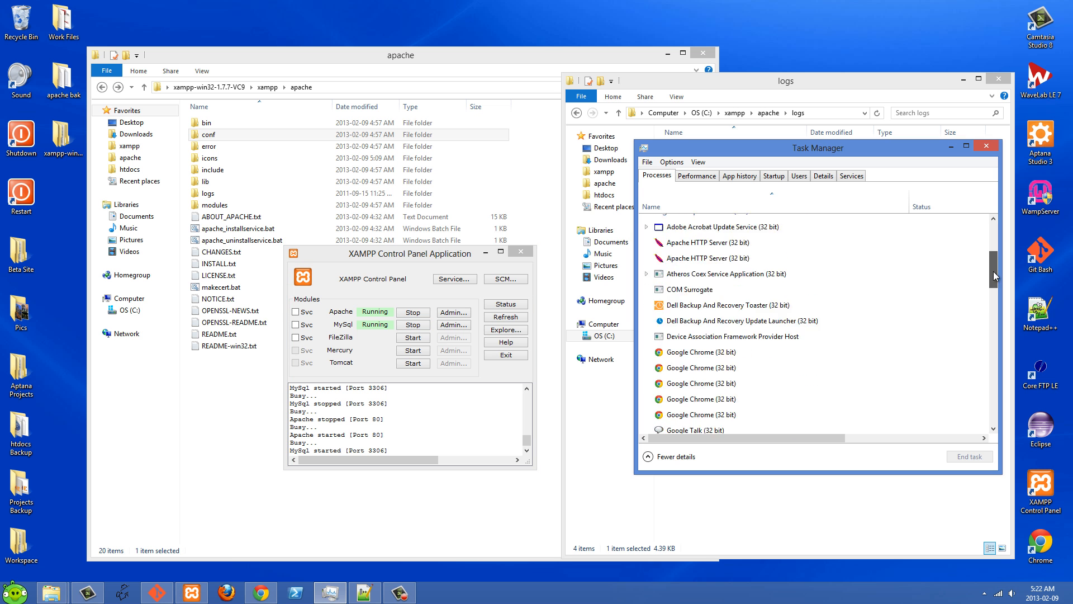
pyautogui.scroll(-3)
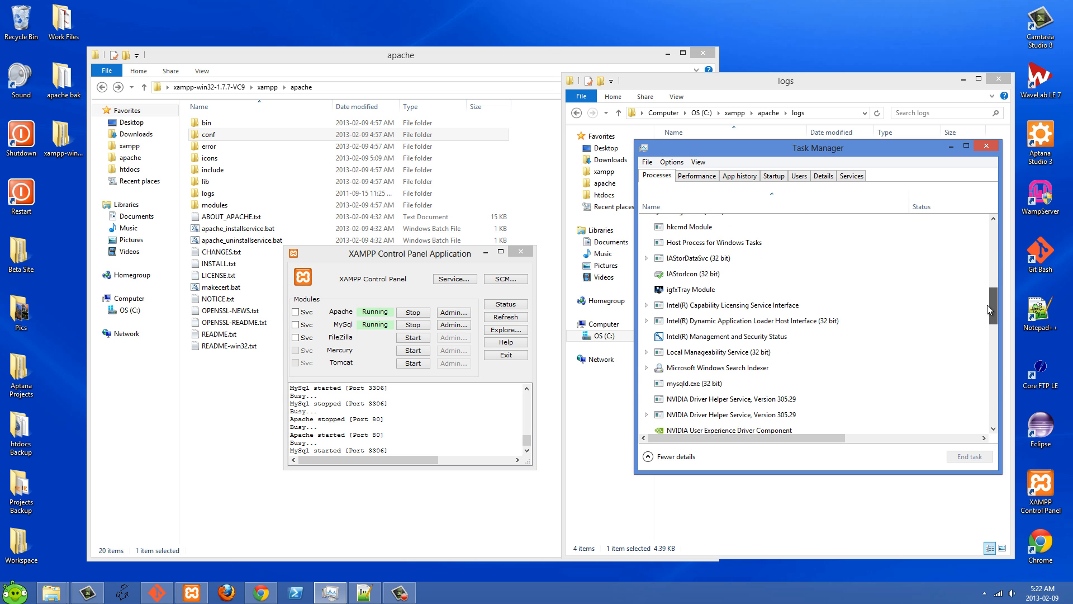
pyautogui.click(697, 380)
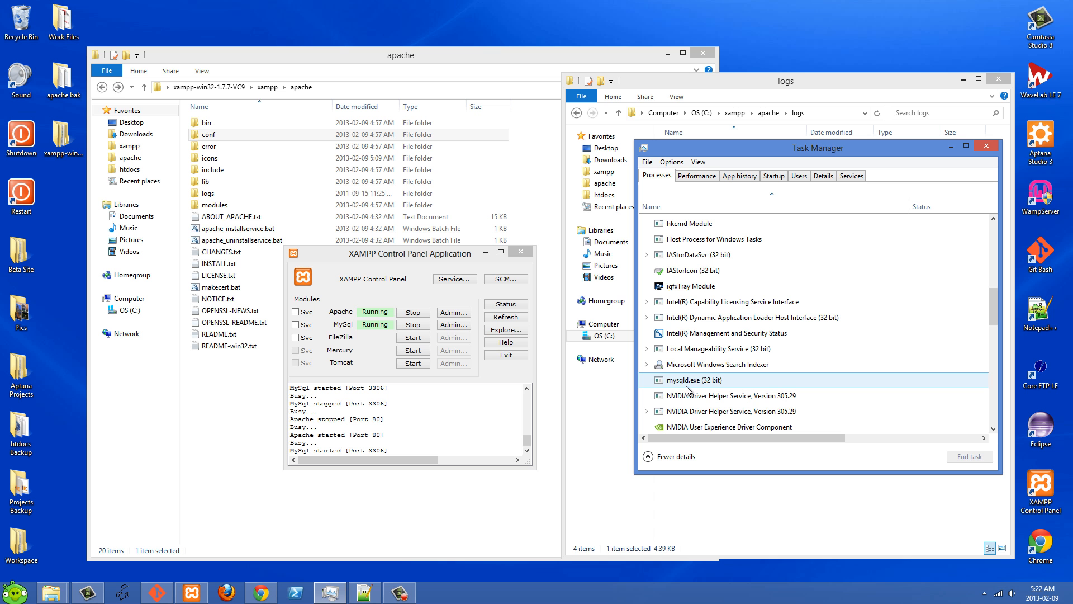
pyautogui.moveTo(691, 389)
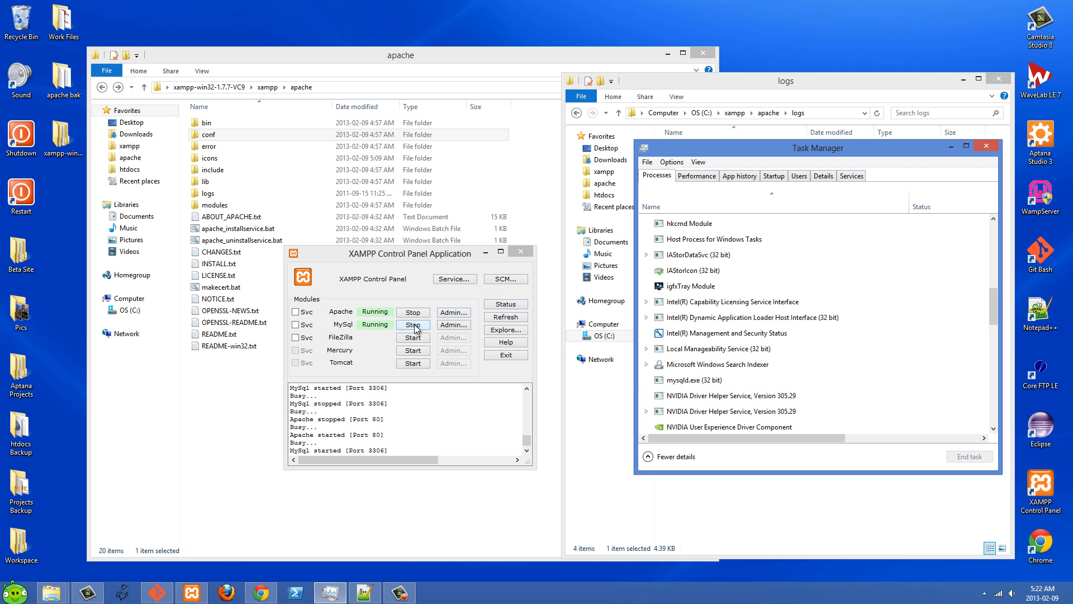
# - Stop MySQL once more and check the process list again
pyautogui.click(412, 325)
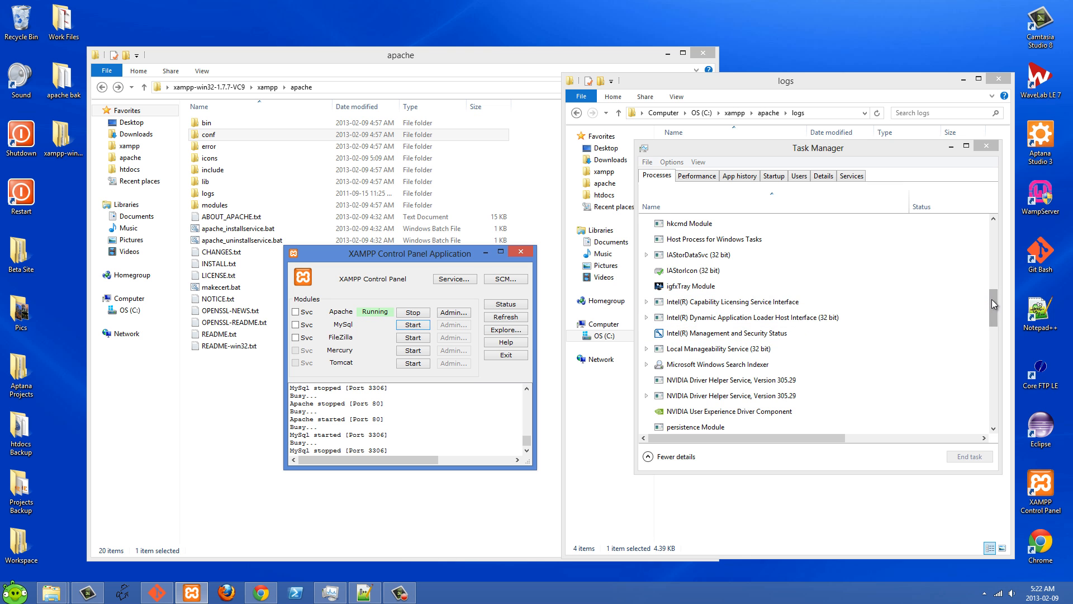
pyautogui.scroll(-3)
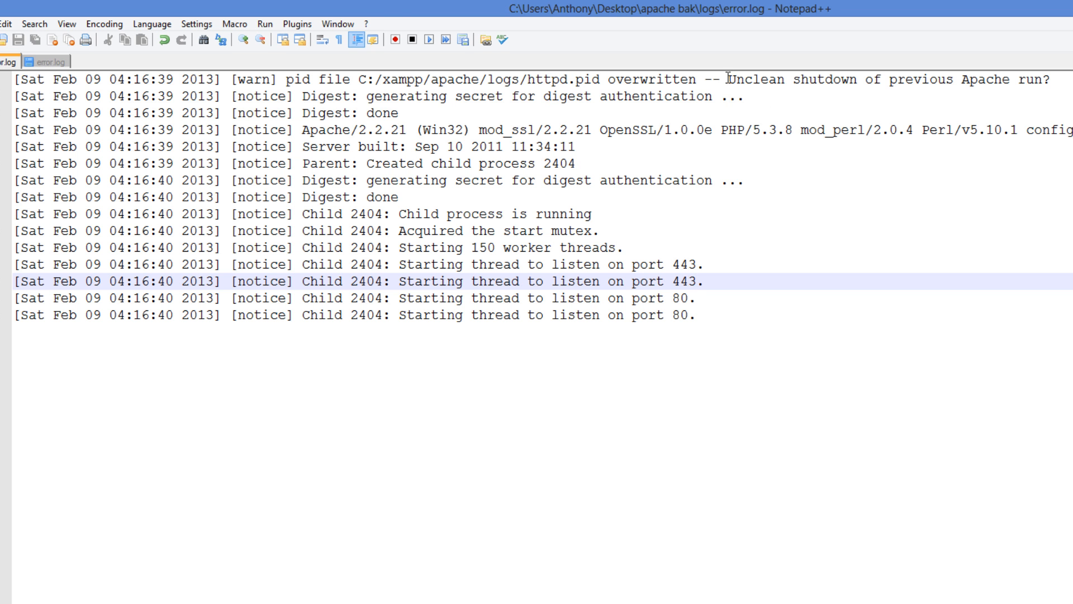
# - Select all lines in the backup error.log, then in the live error.log to compare them
pyautogui.click(1047, 78)
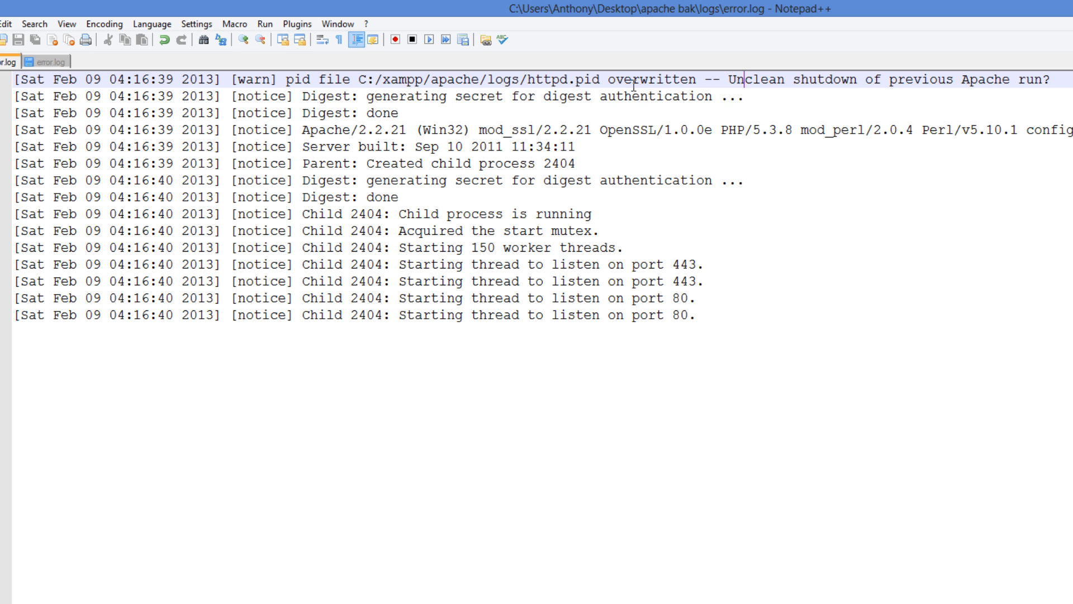
pyautogui.moveTo(742, 304)
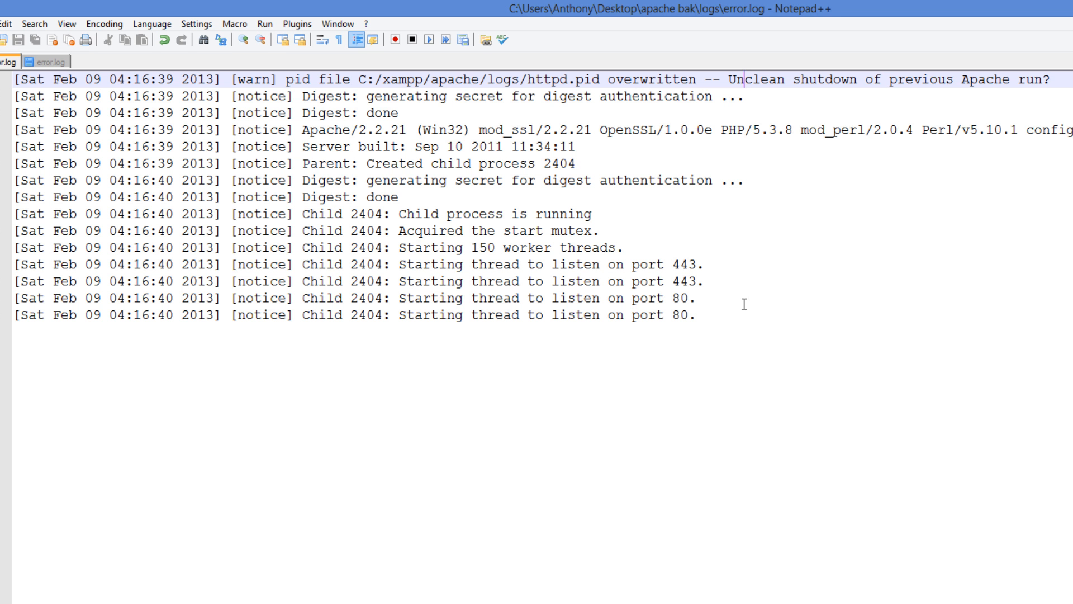
pyautogui.press('ctrl+a')
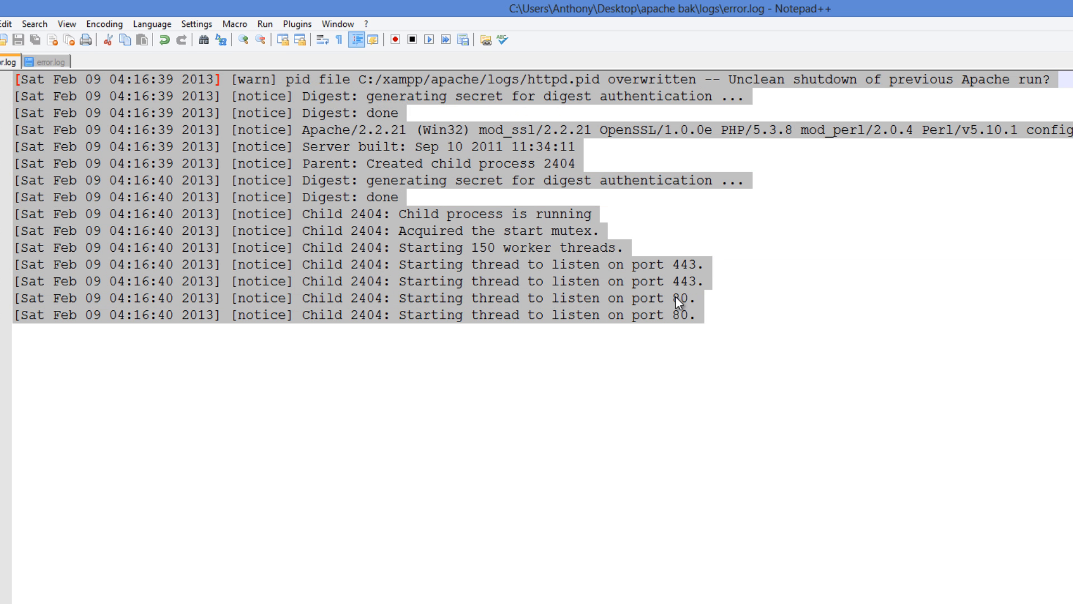
pyautogui.moveTo(176, 149)
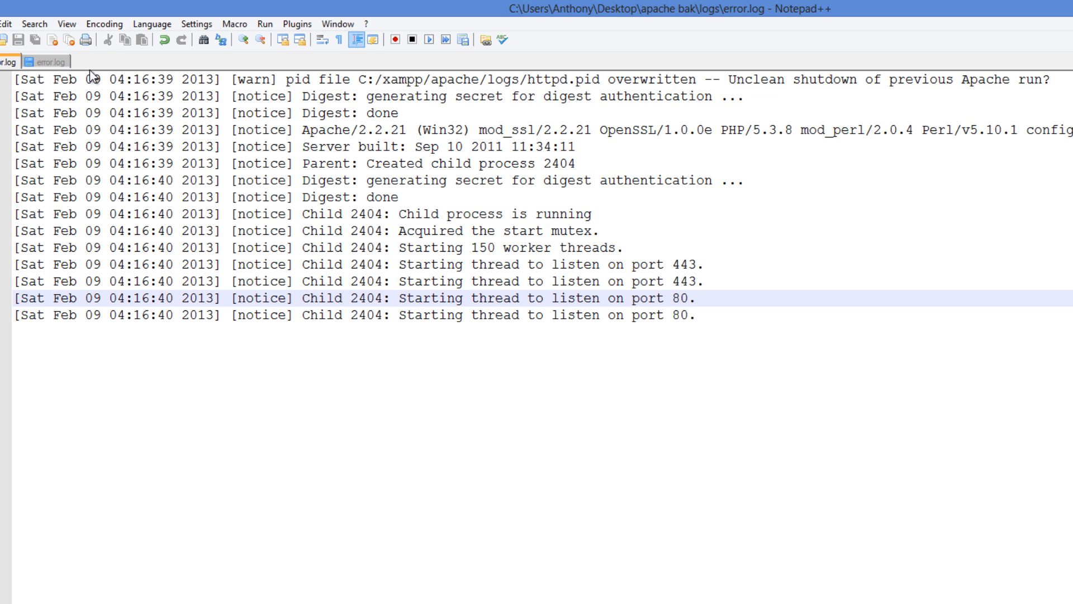
pyautogui.moveTo(656, 214)
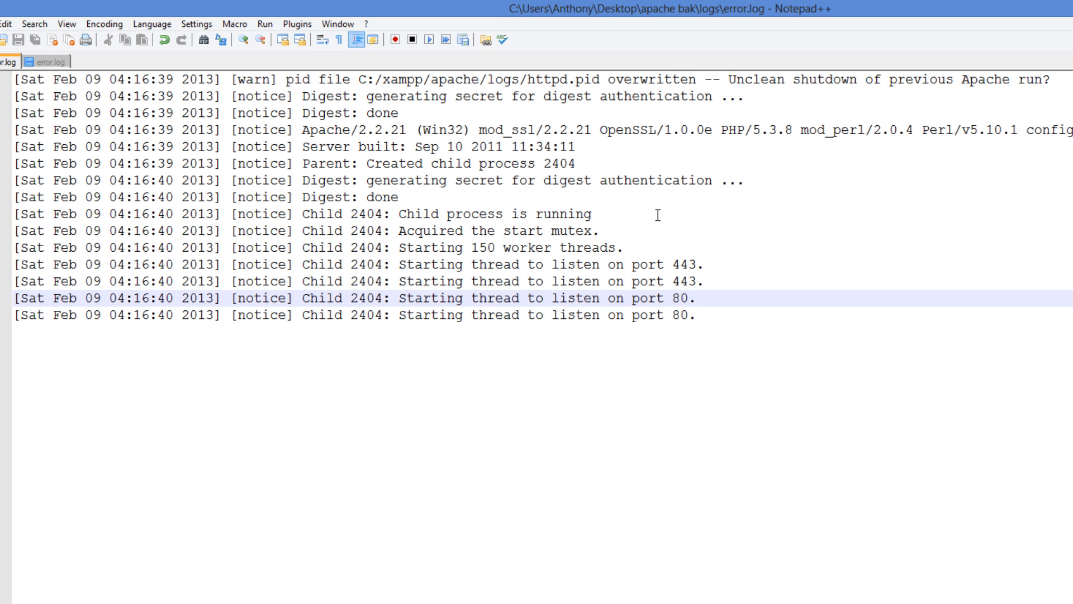
pyautogui.press('ctrl+a')
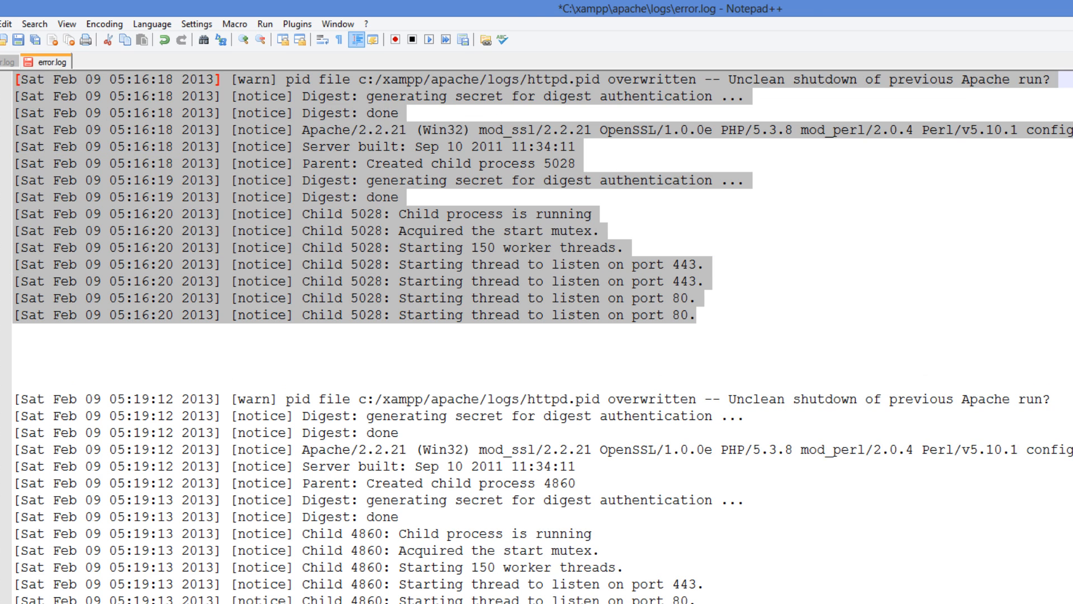
pyautogui.moveTo(676, 269)
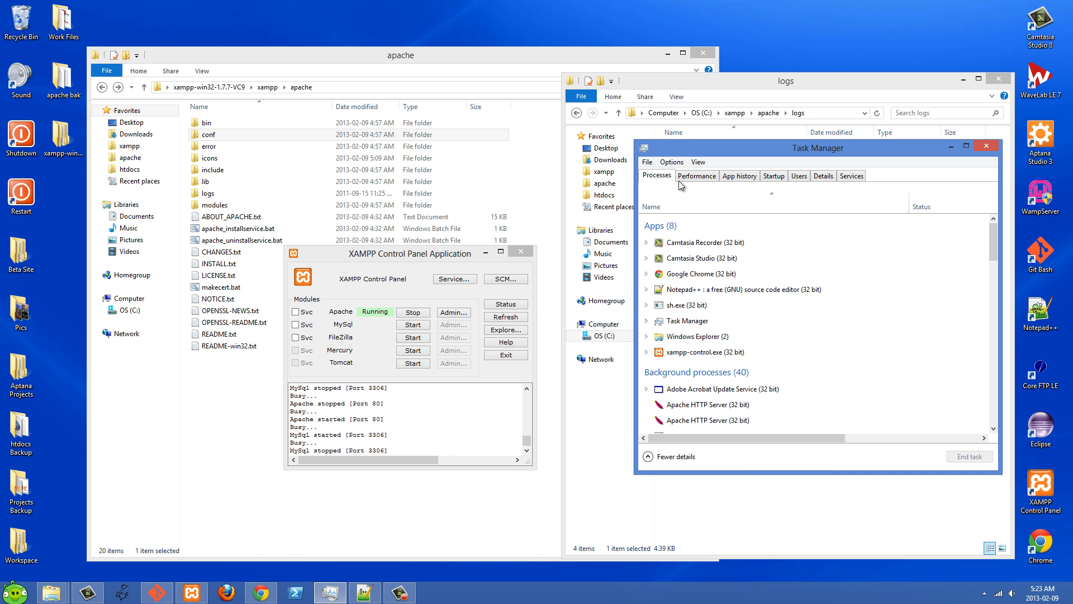
# - Inspect the Apache HTTP Server background processes in Task Manager
pyautogui.click(698, 258)
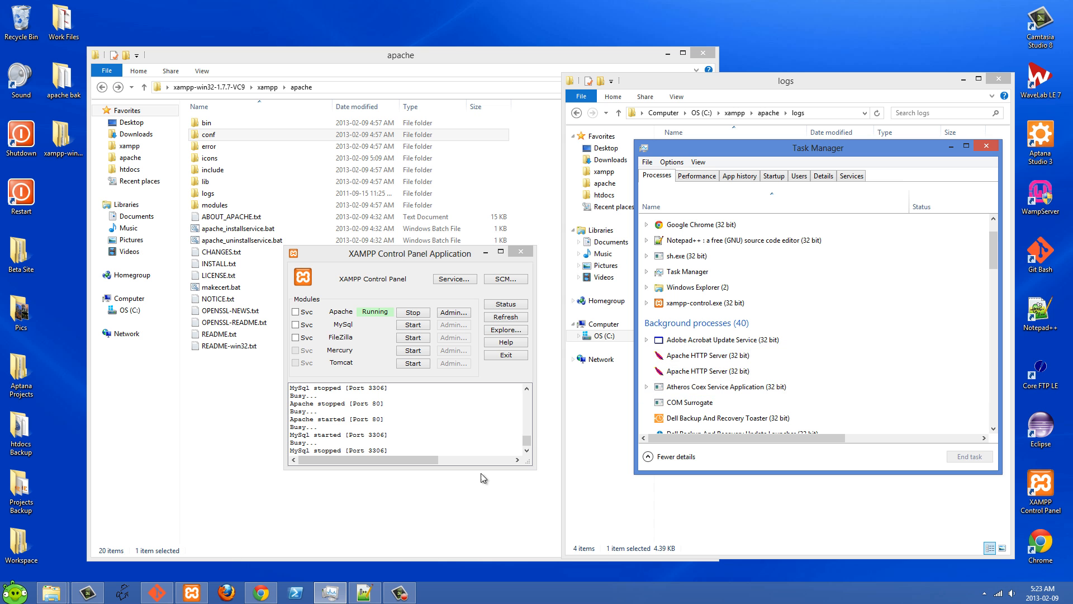
pyautogui.click(709, 371)
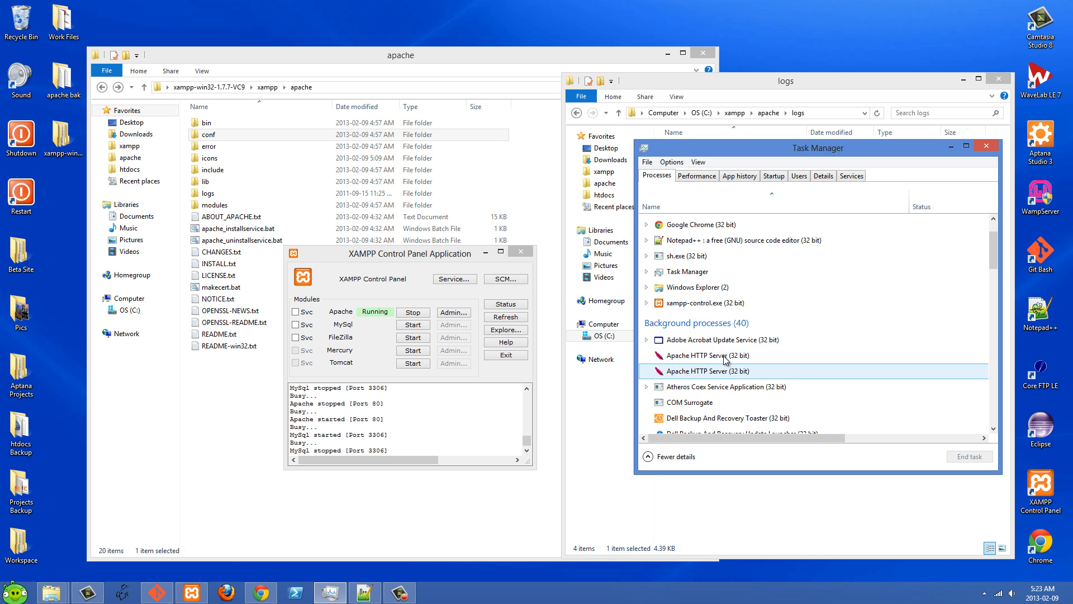
pyautogui.click(709, 355)
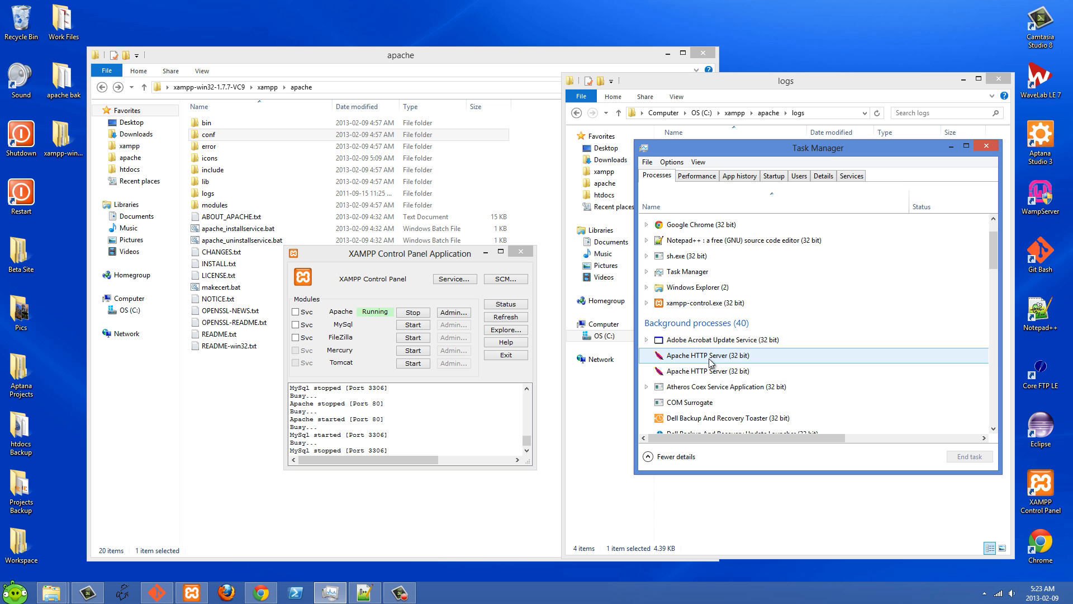
pyautogui.moveTo(712, 369)
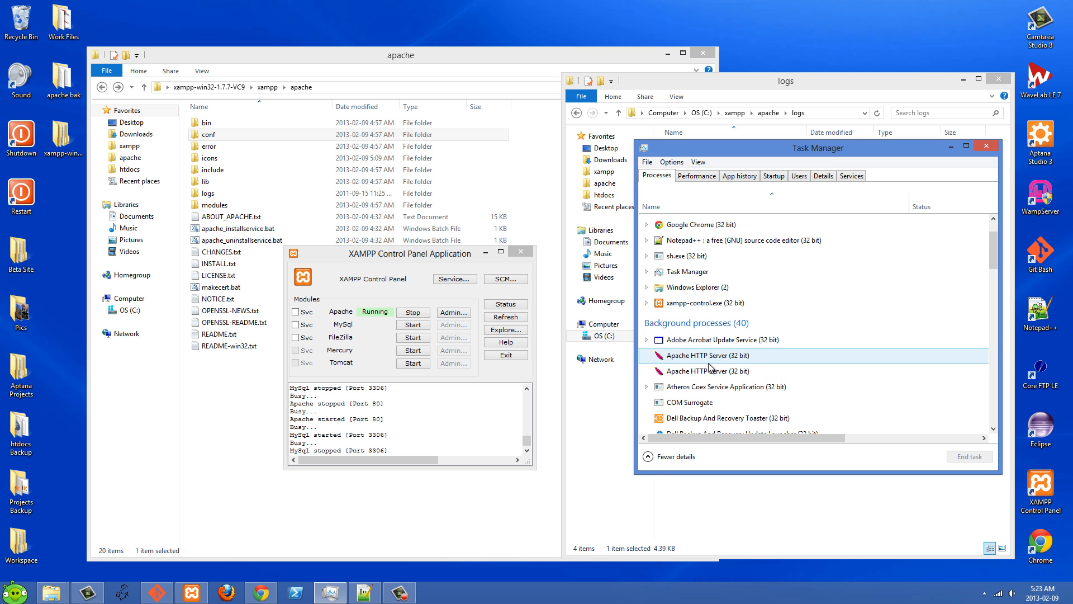
pyautogui.click(708, 370)
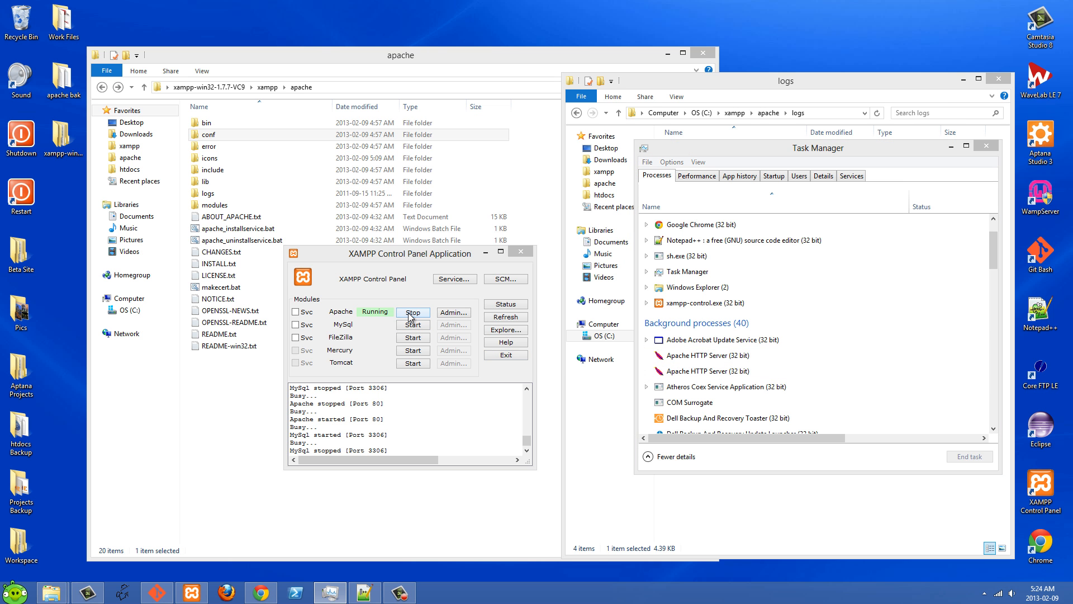
# - Stop Apache and start it again so it shows Running
pyautogui.click(413, 312)
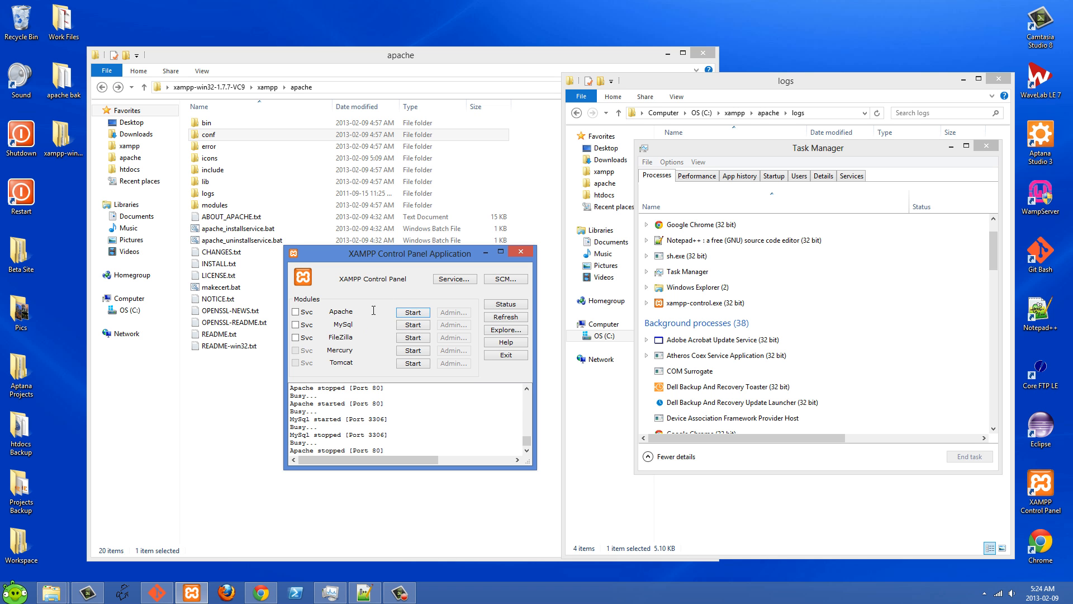
pyautogui.click(412, 312)
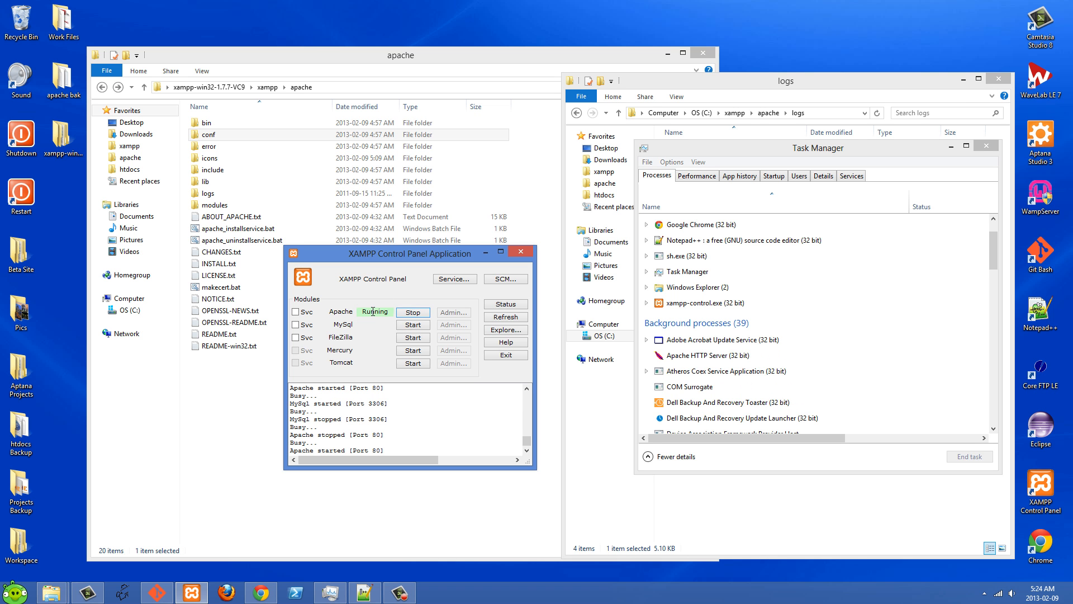
pyautogui.click(413, 324)
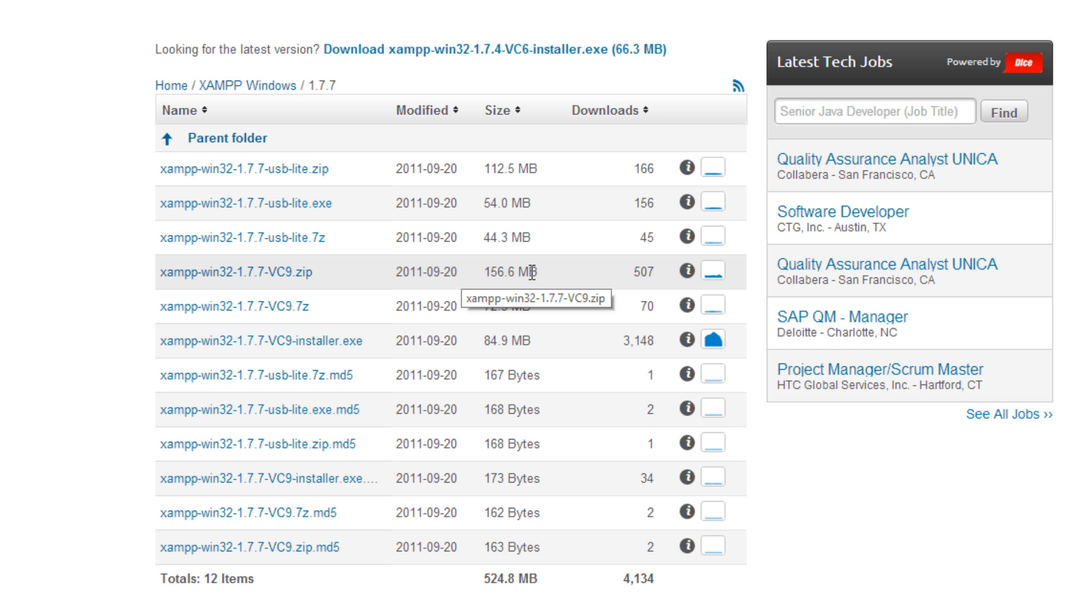
pyautogui.moveTo(545, 277)
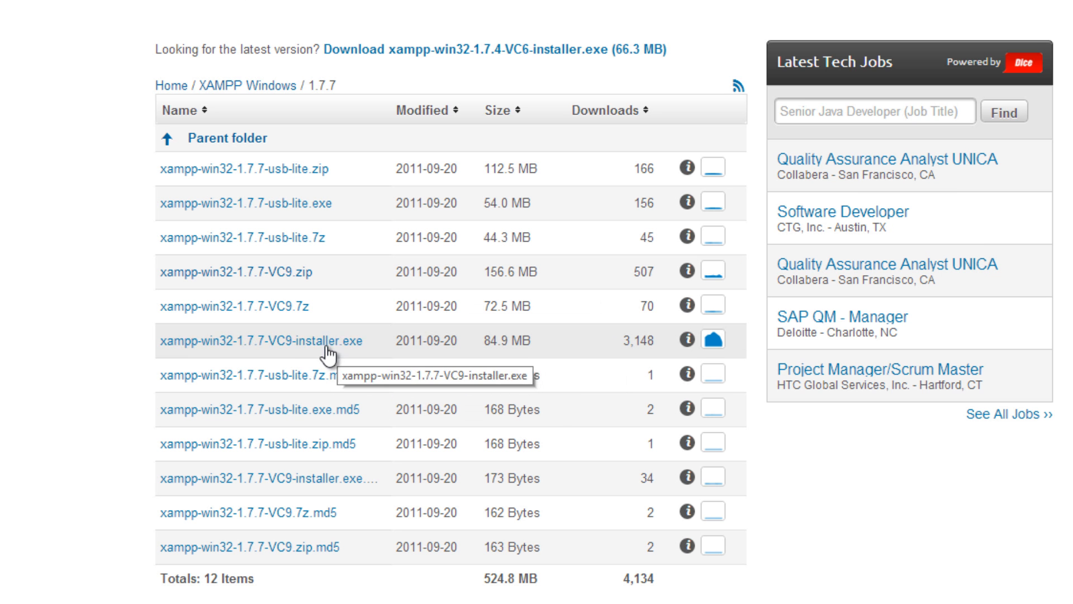
pyautogui.moveTo(239, 268)
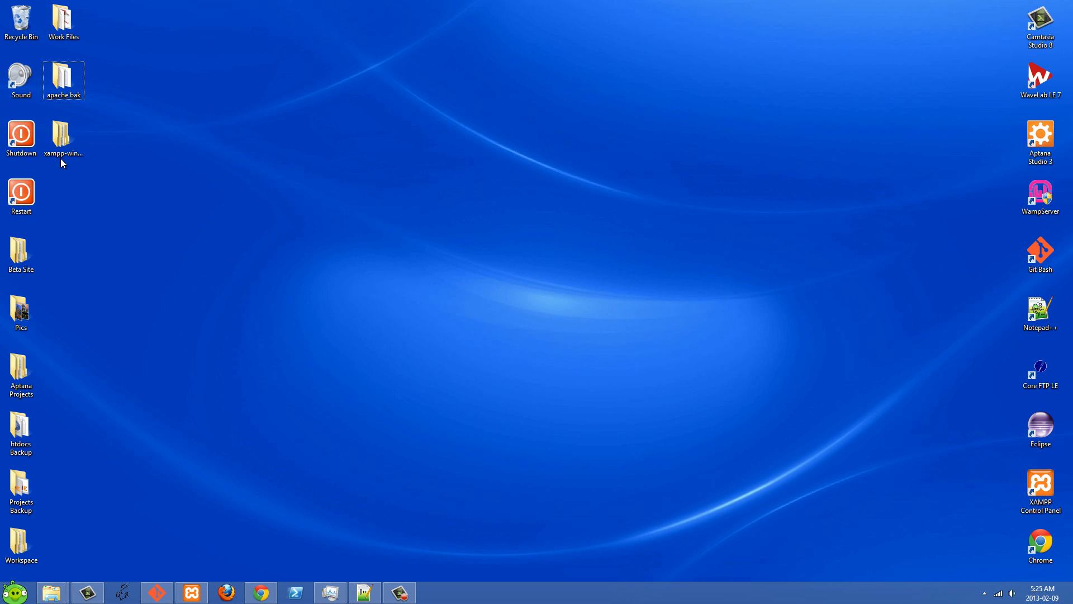
# - Browse into the extracted xampp-win32-1.7.7-VC9\xampp folder on the desktop
pyautogui.doubleClick(63, 136)
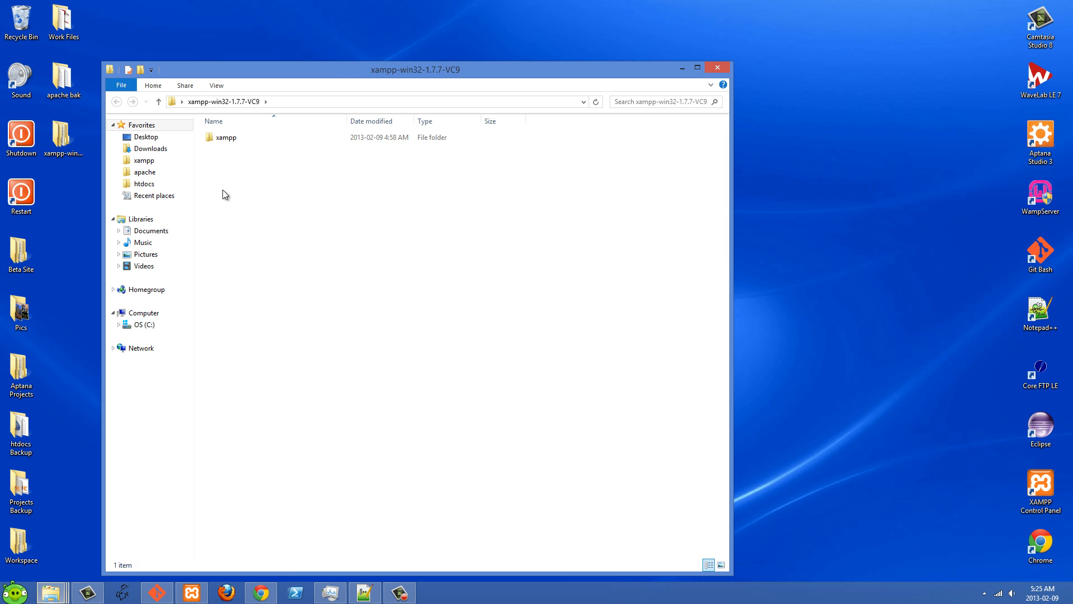
pyautogui.doubleClick(227, 138)
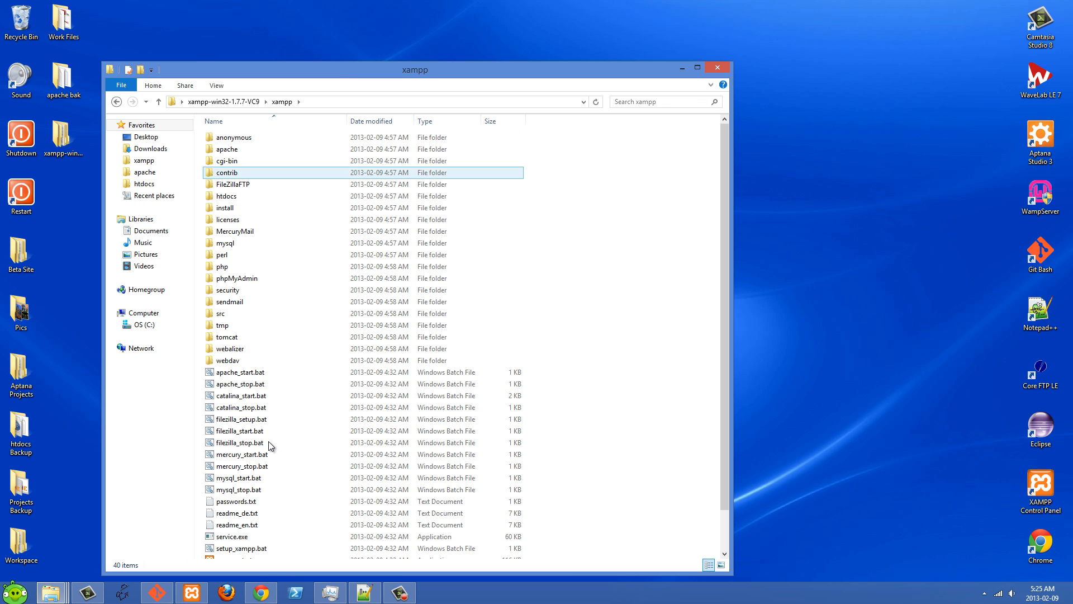
pyautogui.scroll(-3)
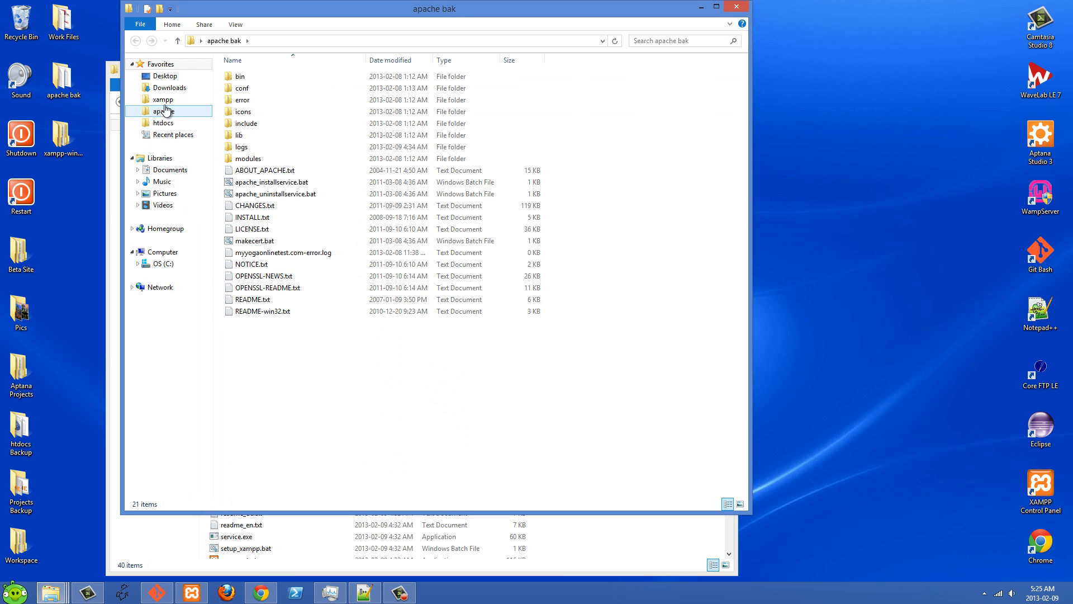
# - Show C:\xampp\apache beside it and select all twenty items inside
pyautogui.click(162, 98)
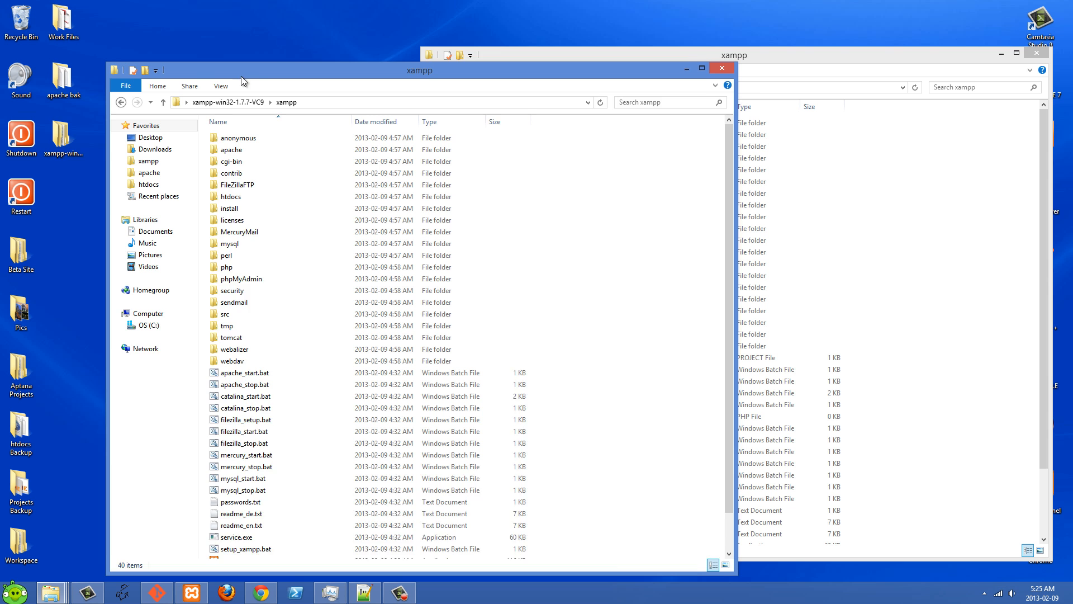
pyautogui.moveTo(418, 69); pyautogui.dragTo(350, 65)
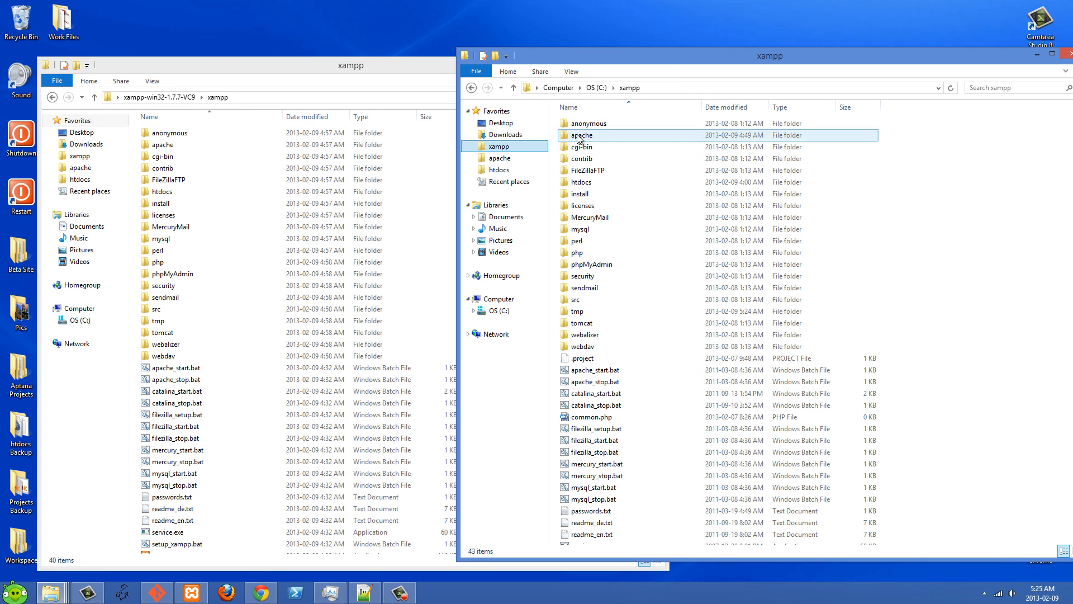
pyautogui.doubleClick(580, 135)
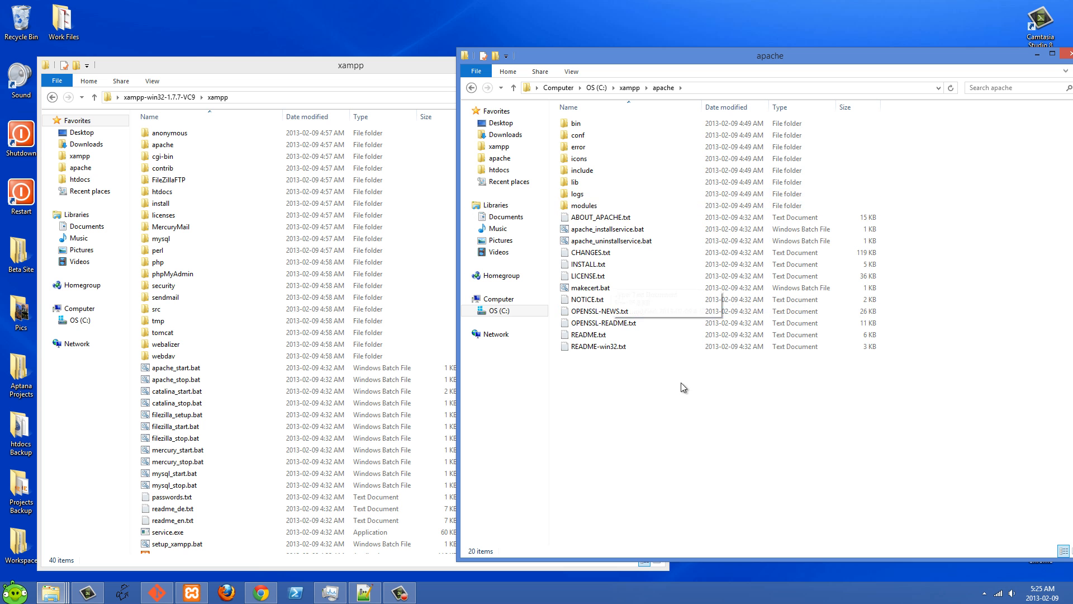
pyautogui.press('ctrl+a')
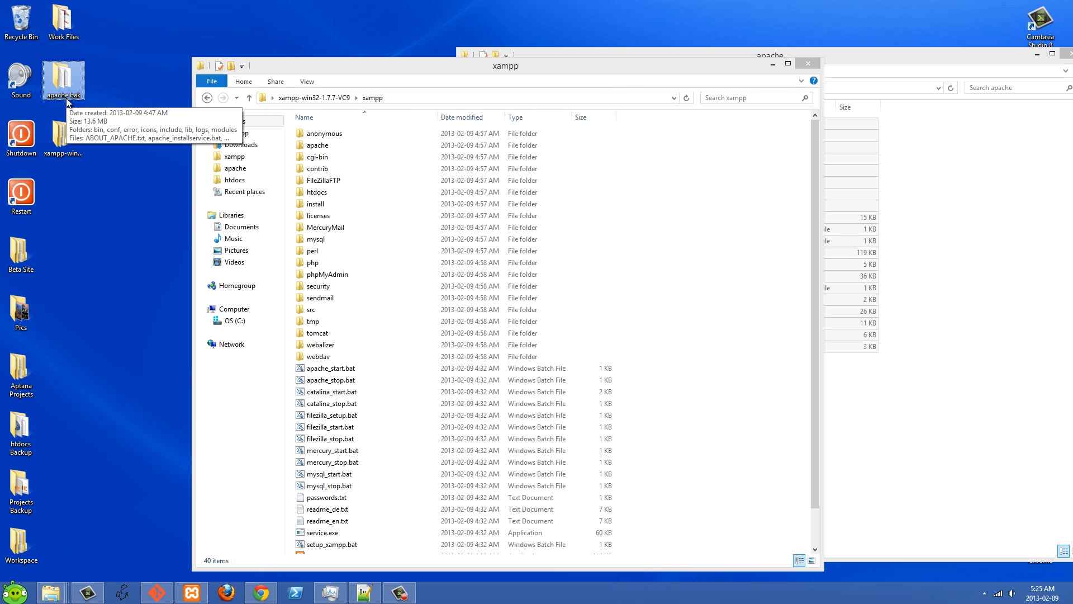
pyautogui.moveTo(331, 74)
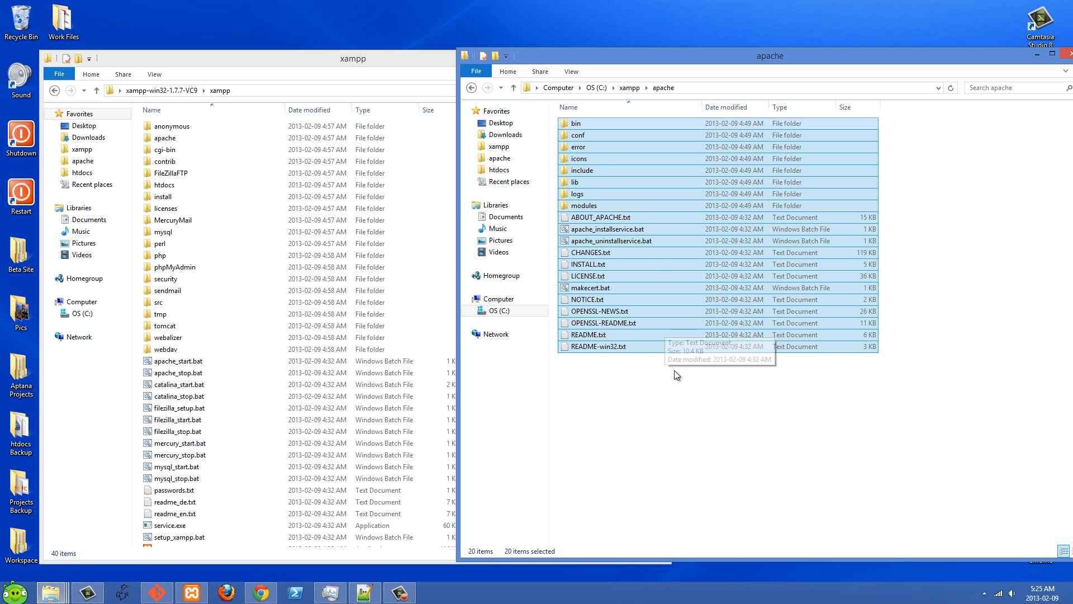
pyautogui.moveTo(603, 147)
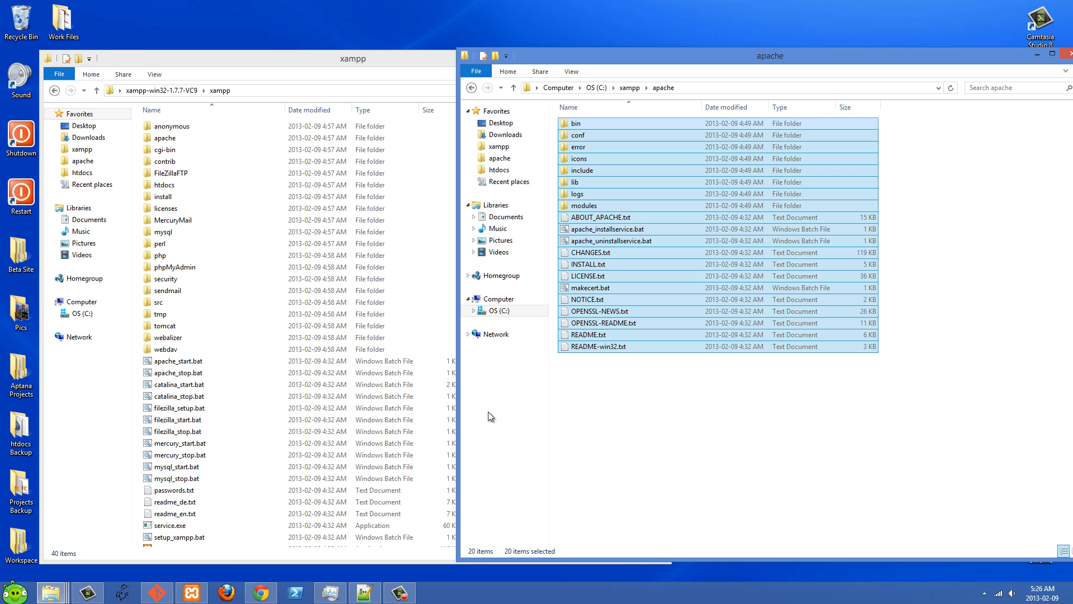
pyautogui.moveTo(328, 592)
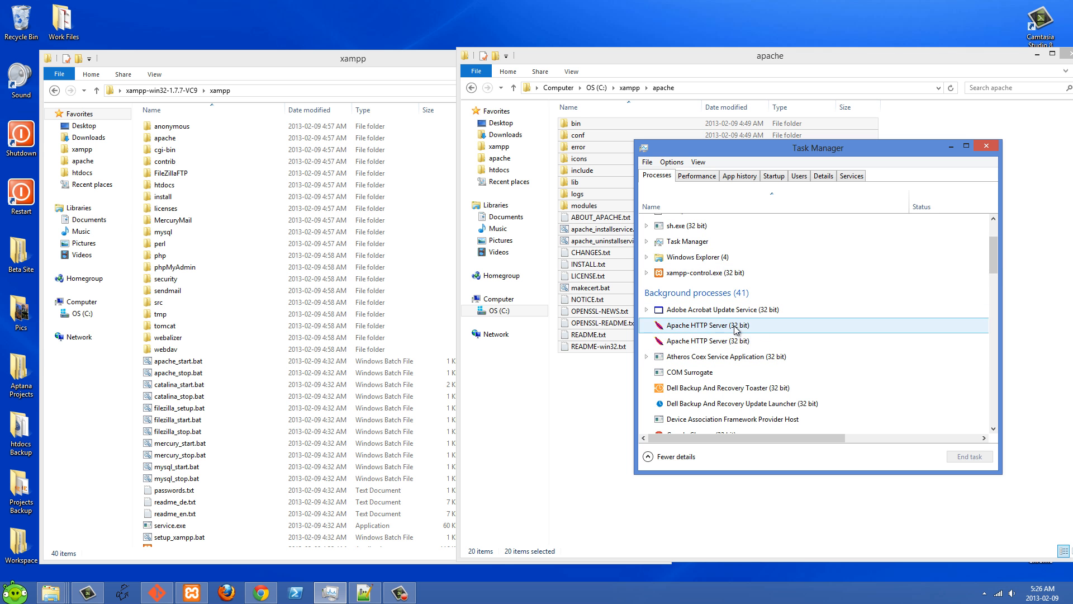
# - Scroll the Processes list and select the xampp-control.exe entry
pyautogui.scroll(-3)
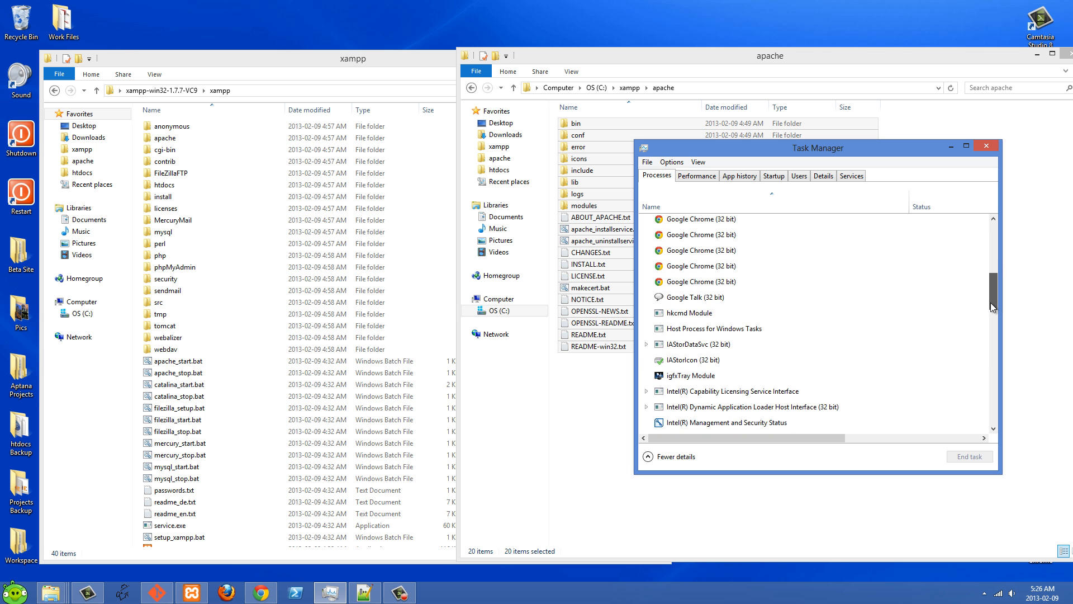
pyautogui.scroll(-3)
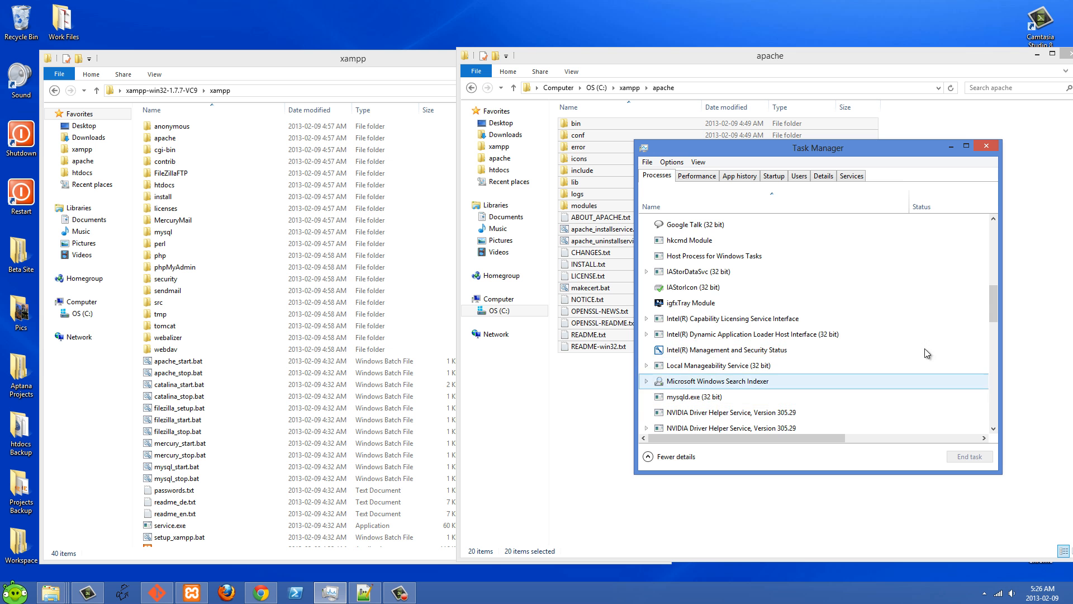
pyautogui.scroll(-3)
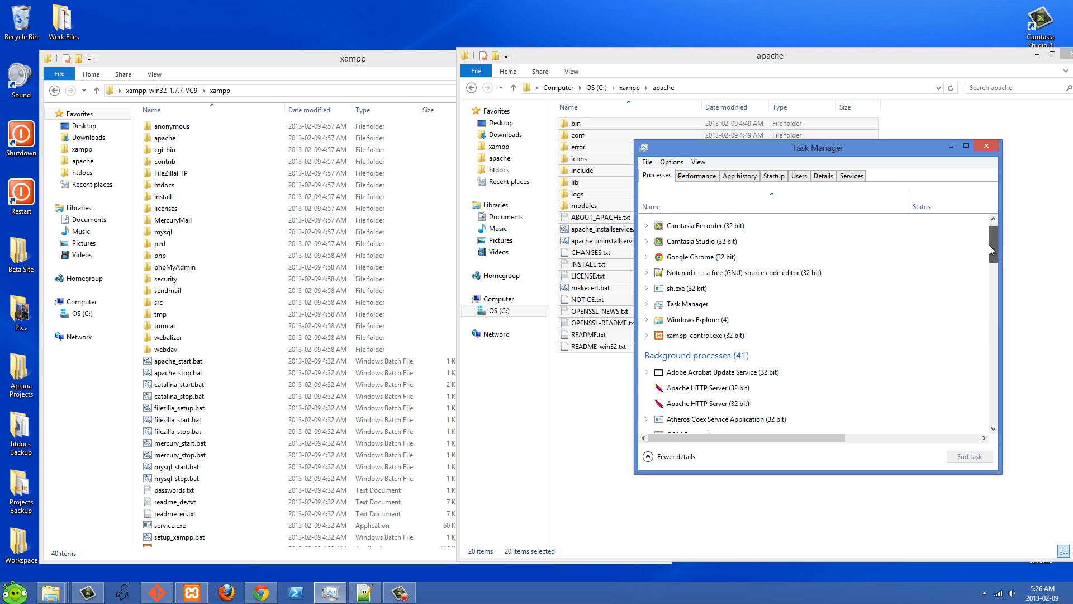
pyautogui.click(699, 335)
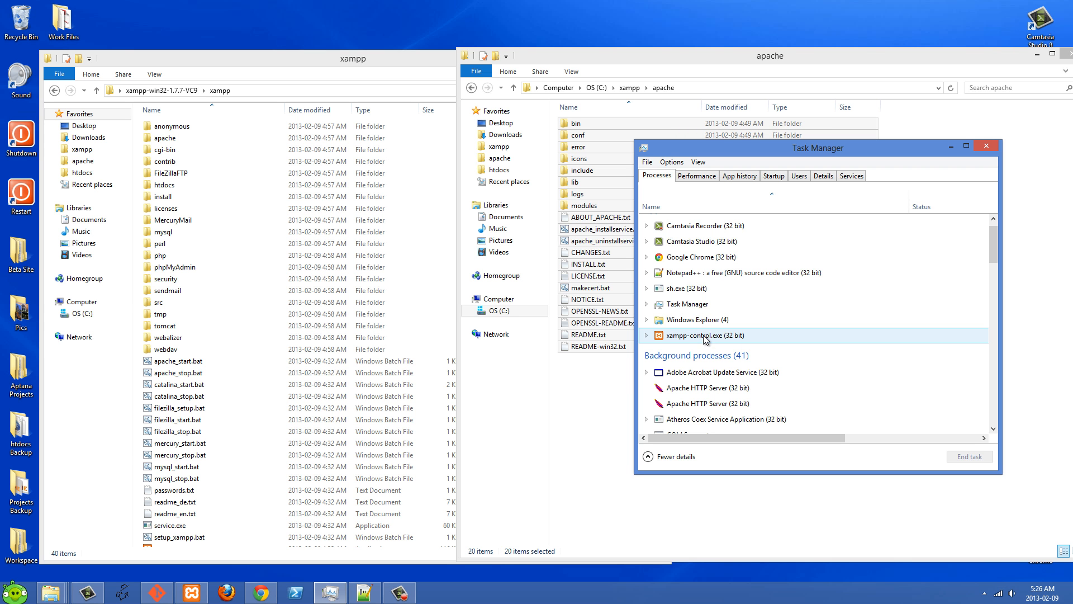
pyautogui.click(709, 404)
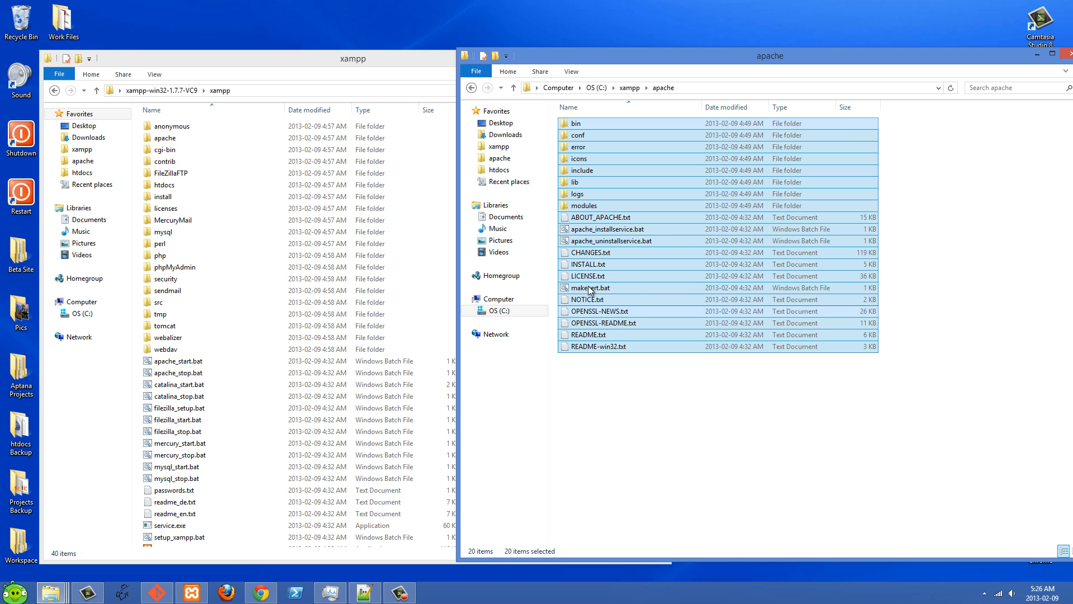
pyautogui.moveTo(622, 305)
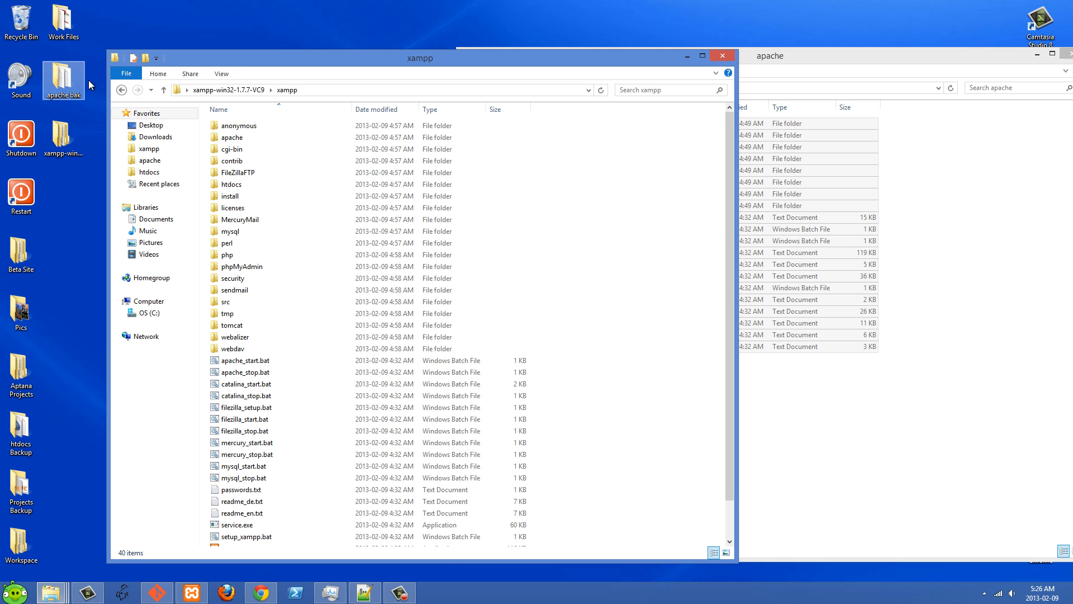
# - Open the bundle's apache folder on the left, next to the installed C:\xampp\apache listing
pyautogui.moveTo(420, 57); pyautogui.dragTo(380, 61)
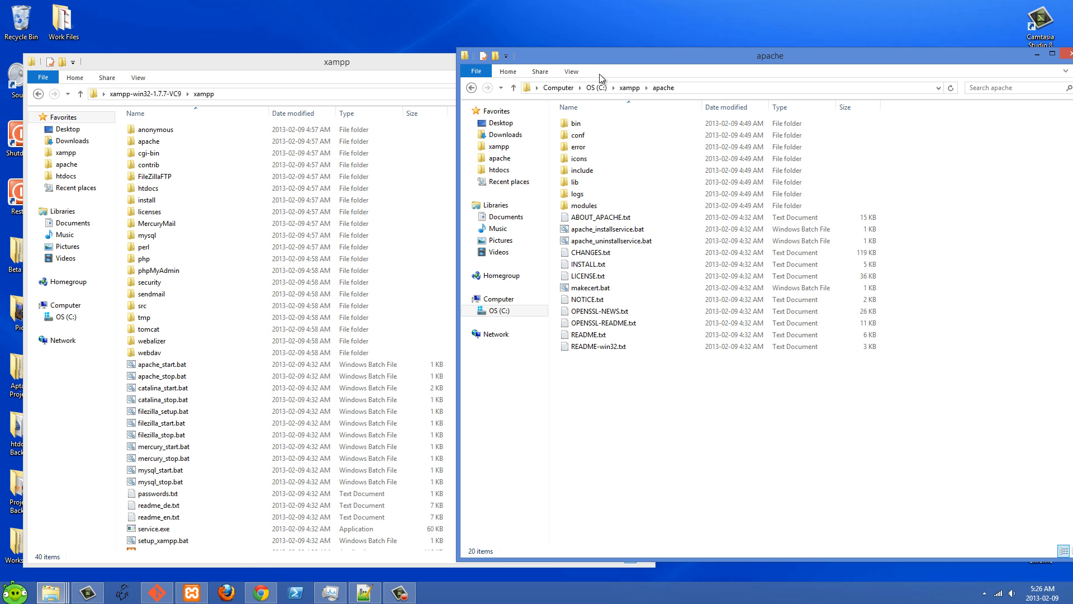
pyautogui.click(157, 177)
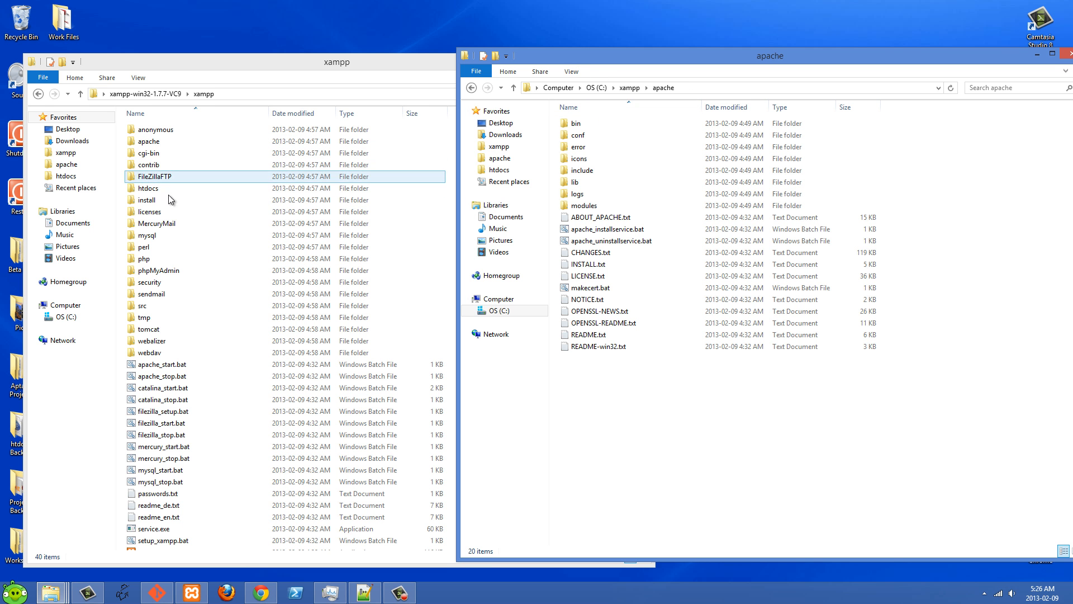
pyautogui.click(148, 141)
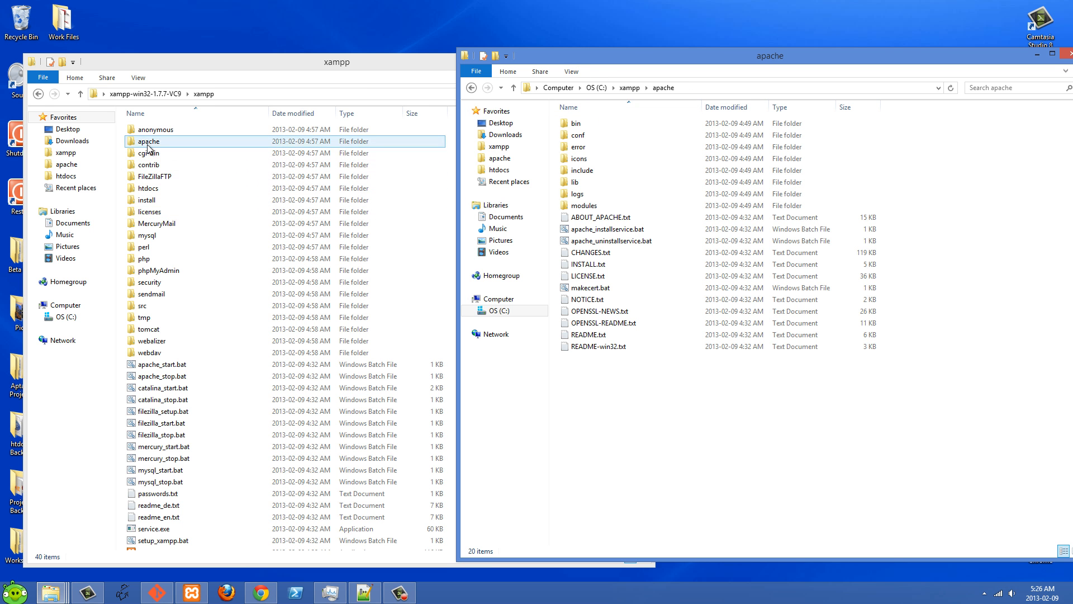
pyautogui.doubleClick(149, 141)
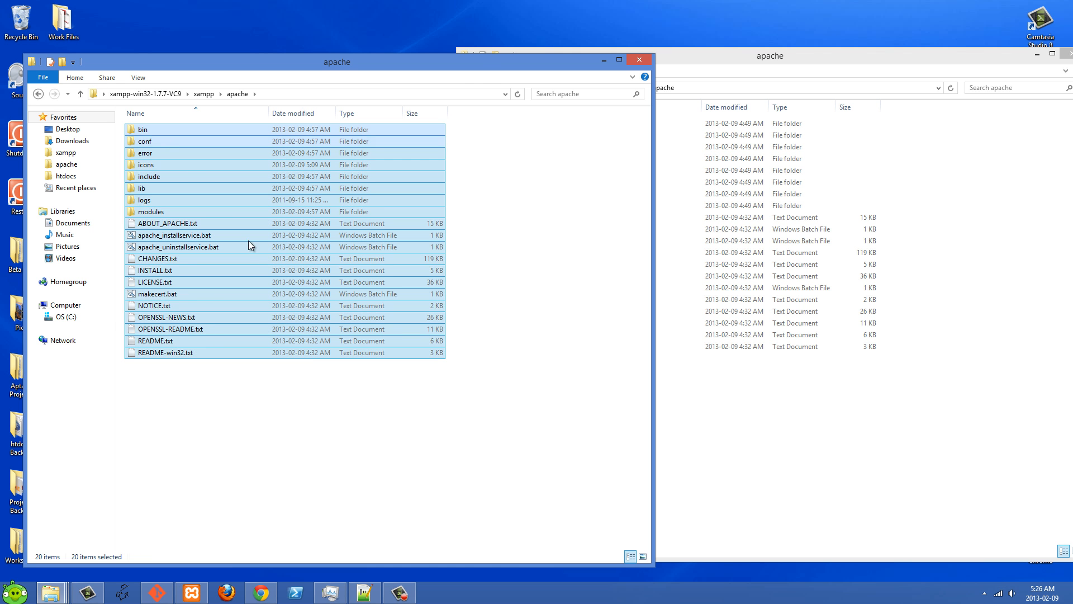
pyautogui.click(587, 264)
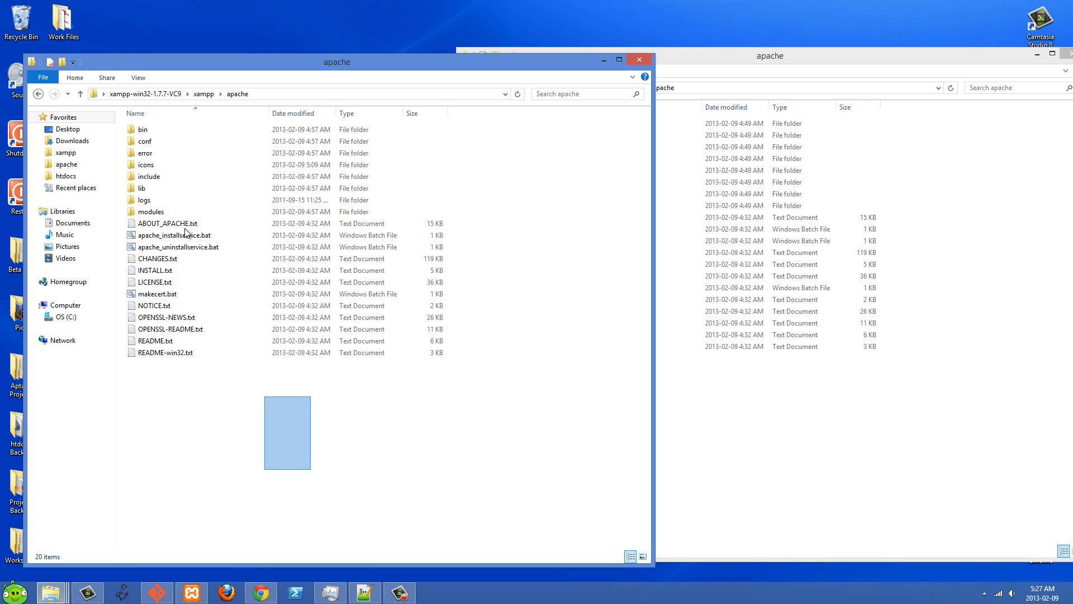
# - Compare the logs folders: empty in the bundle, log files in the installed copy
pyautogui.doubleClick(146, 153)
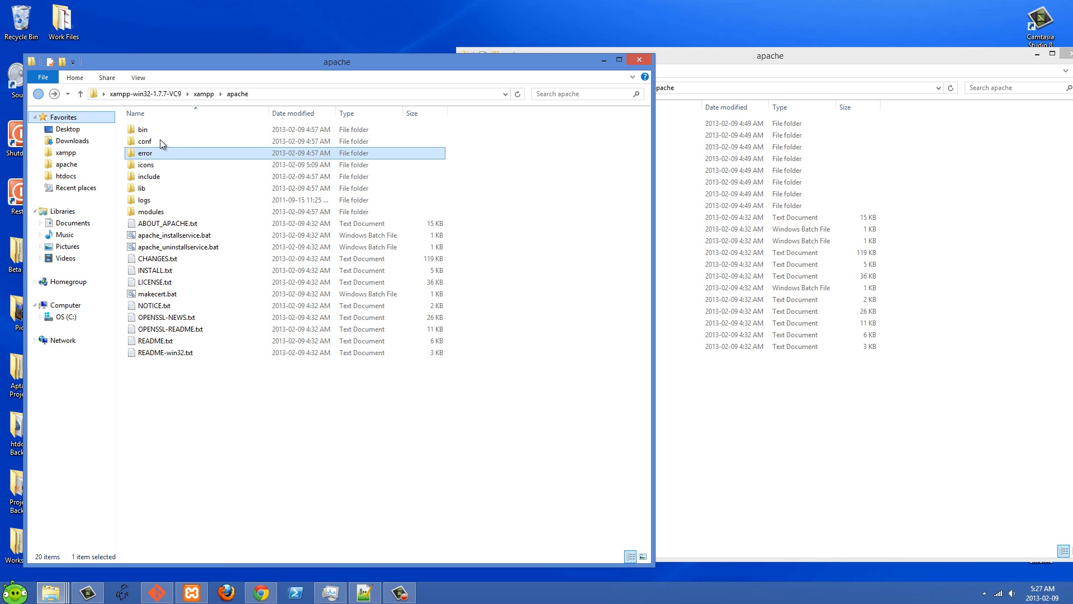
pyautogui.click(146, 200)
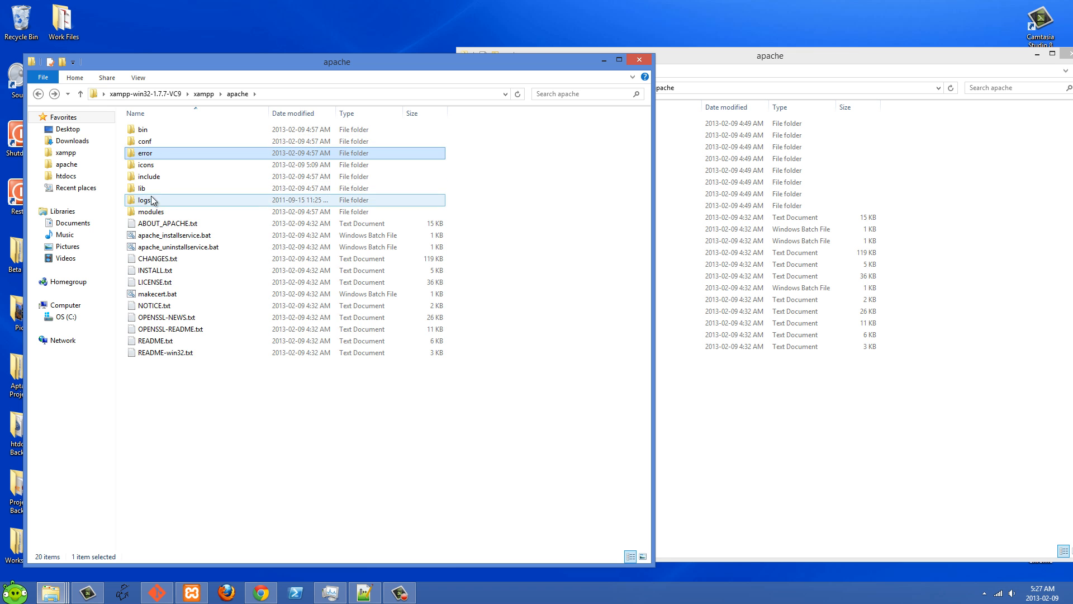
pyautogui.doubleClick(144, 200)
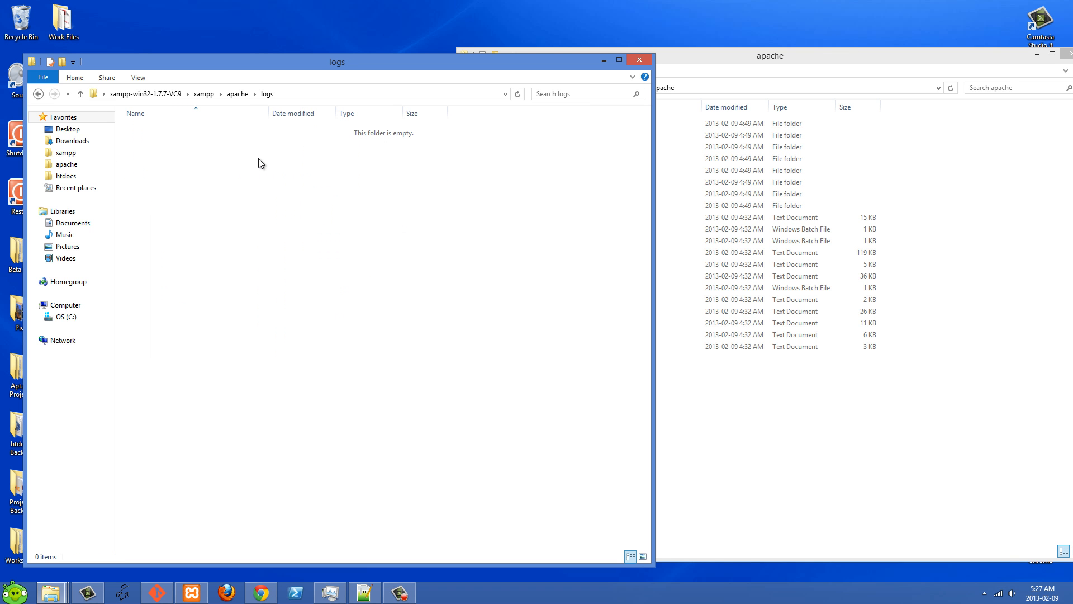
pyautogui.moveTo(762, 379)
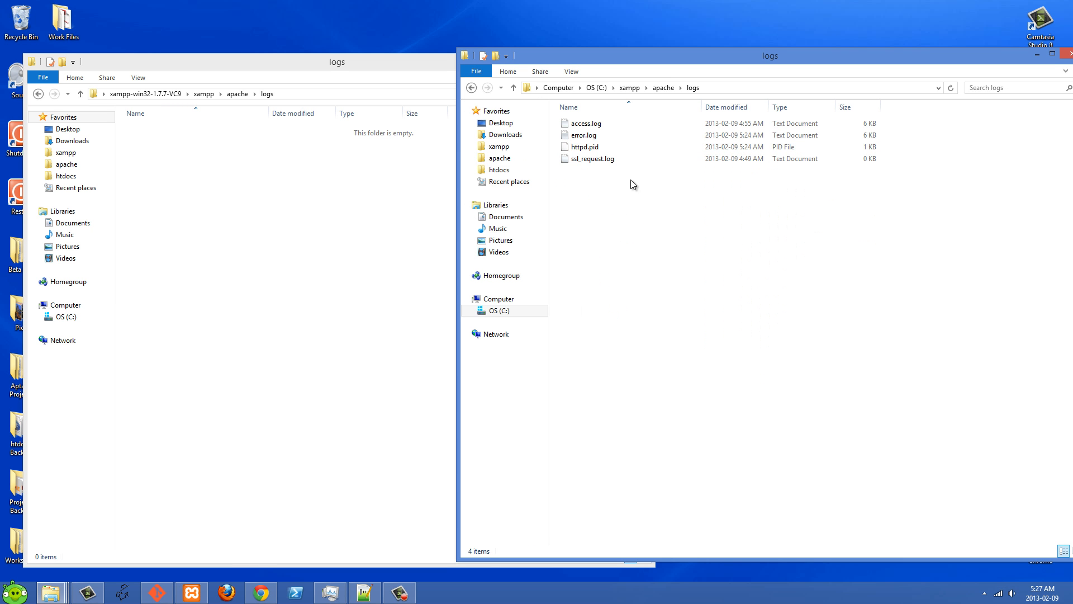
pyautogui.moveTo(630, 204)
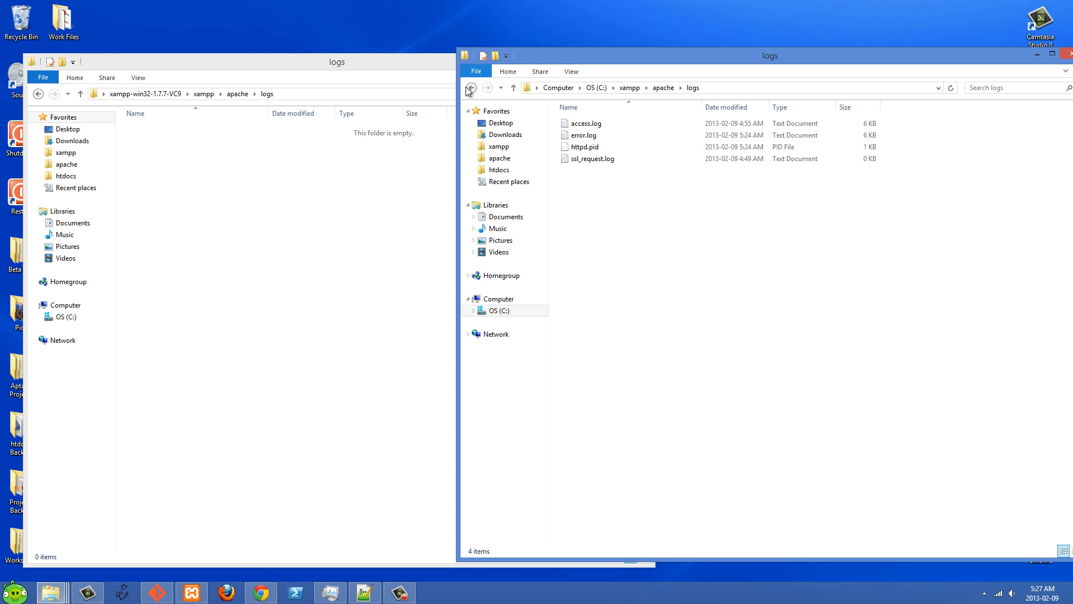
pyautogui.click(39, 94)
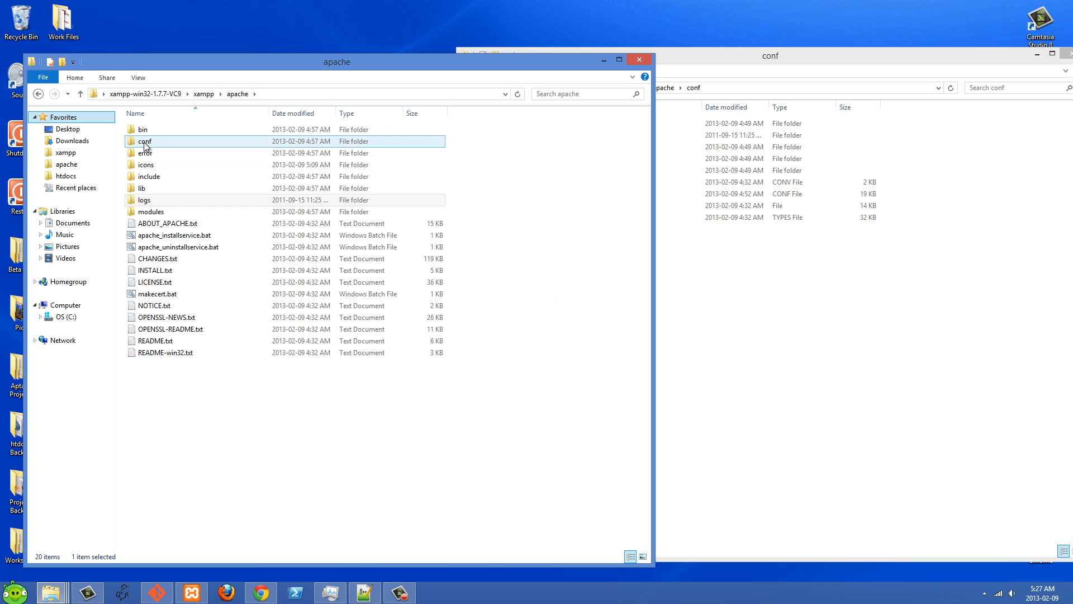
# - Show both apache conf folders side by side, checking mime.types in each
pyautogui.doubleClick(144, 141)
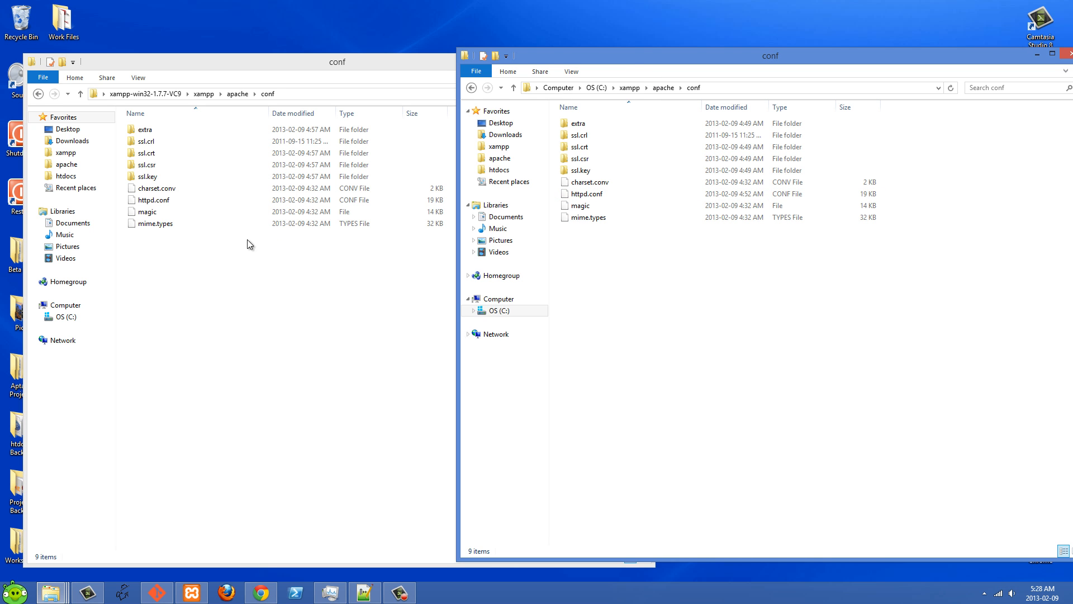
pyautogui.click(157, 223)
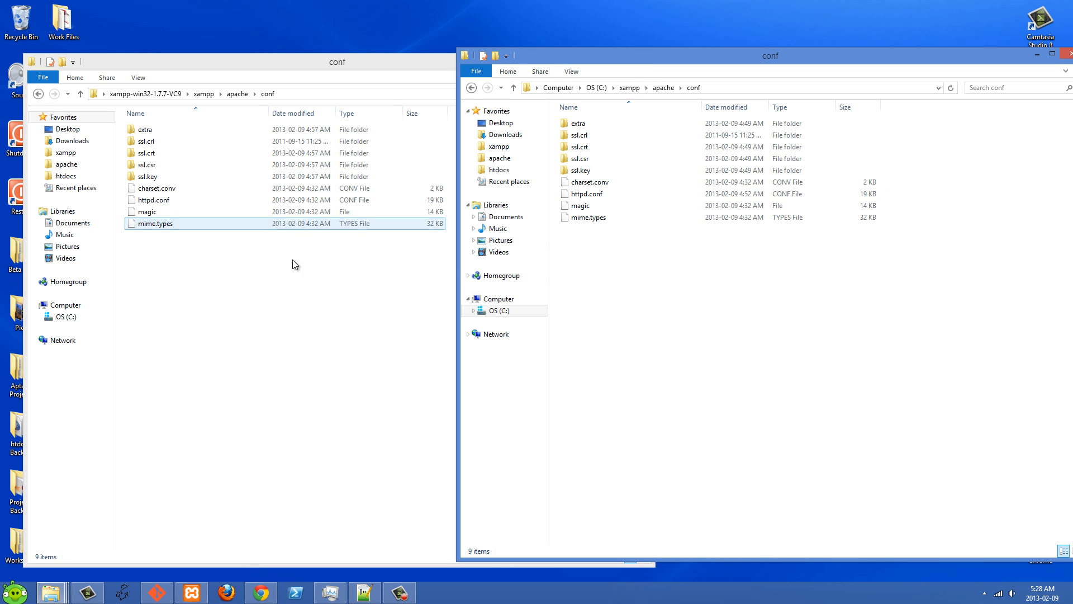
pyautogui.click(587, 217)
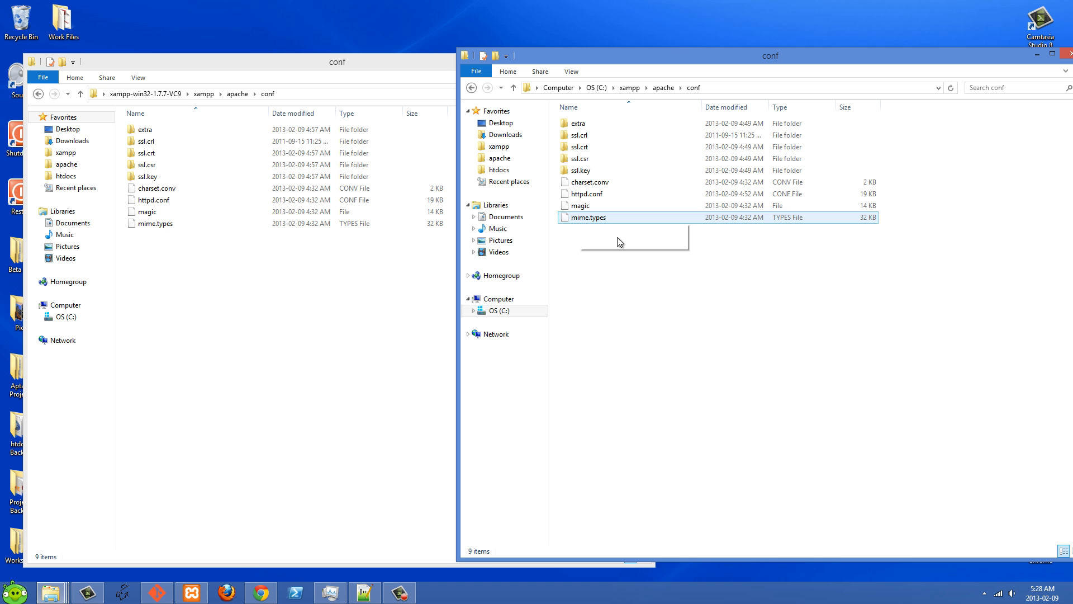
pyautogui.click(556, 26)
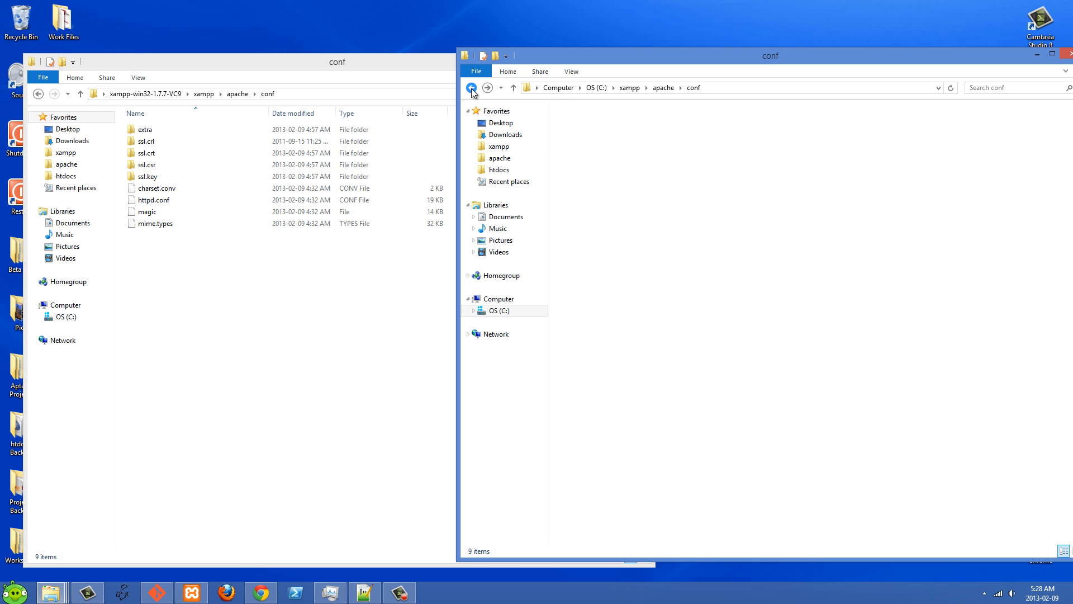
# - Stop and restart Apache so Apache and MySql both read Running
pyautogui.click(471, 87)
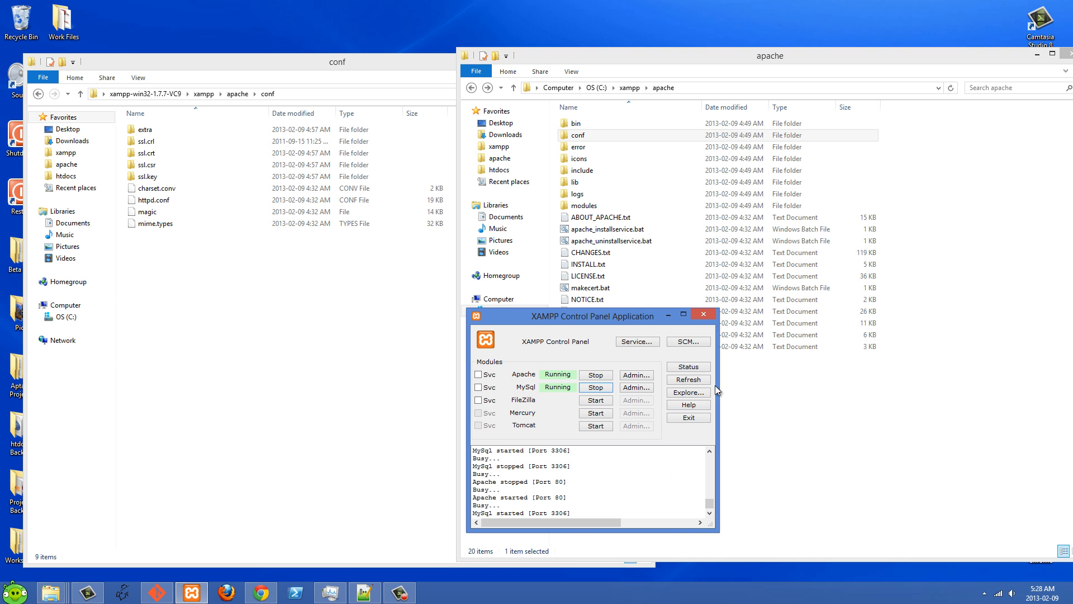
pyautogui.click(594, 374)
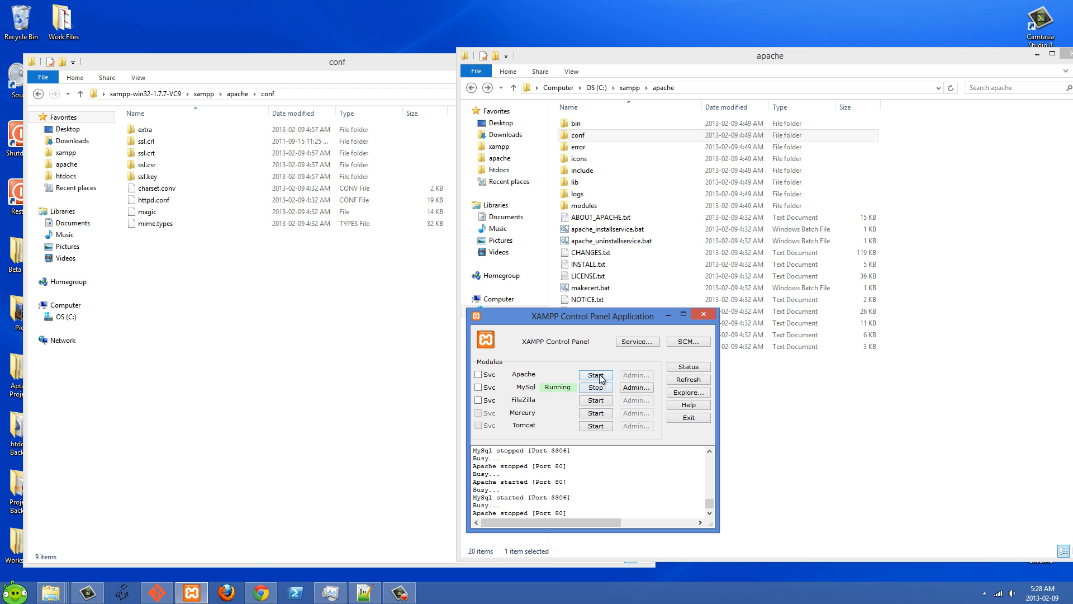
pyautogui.click(595, 376)
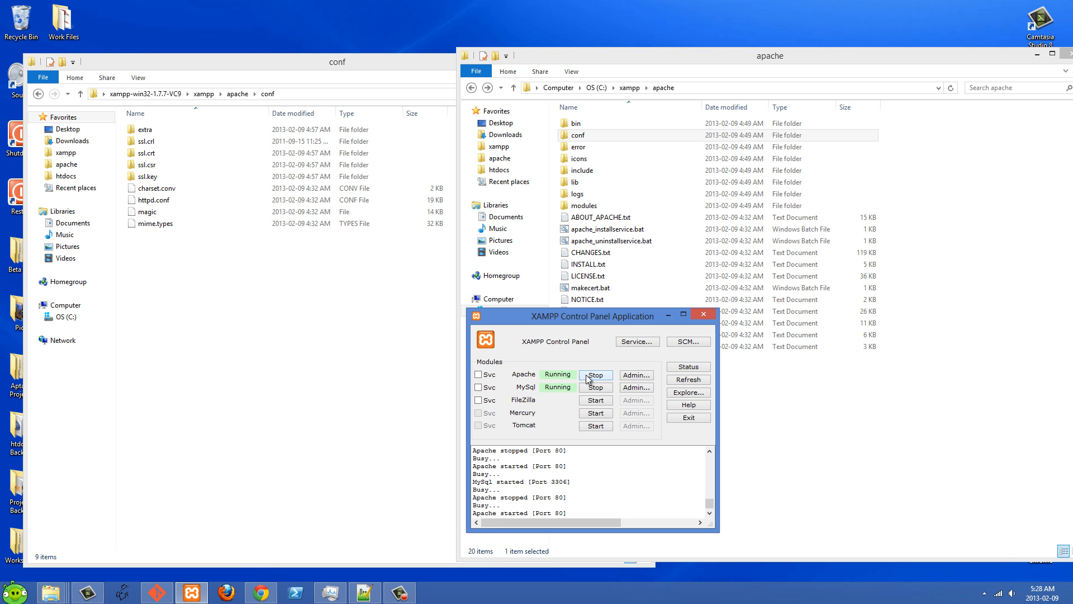
pyautogui.moveTo(601, 353)
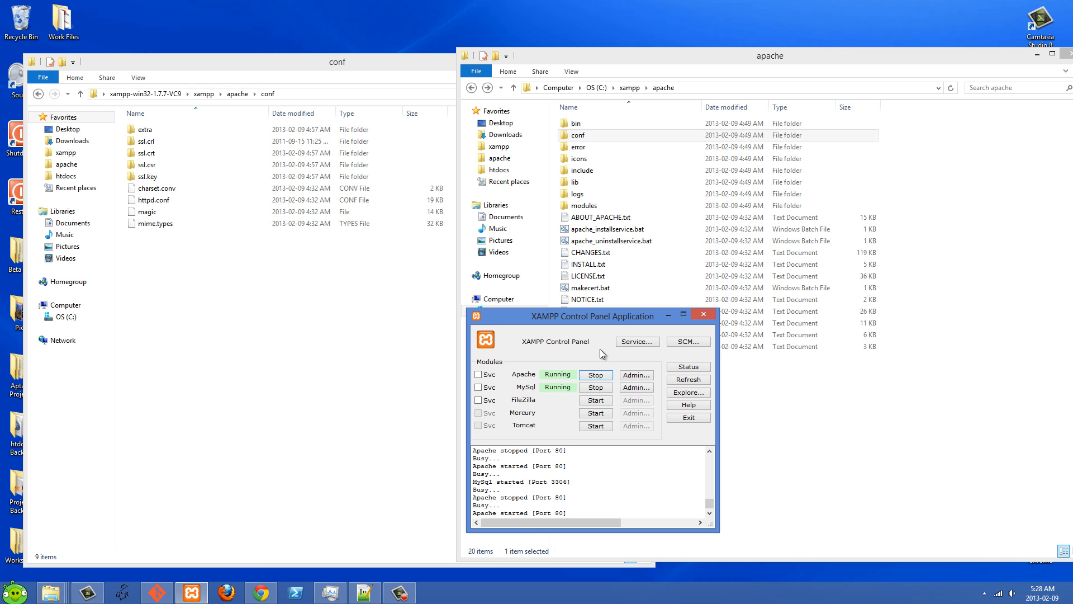
pyautogui.moveTo(578, 357)
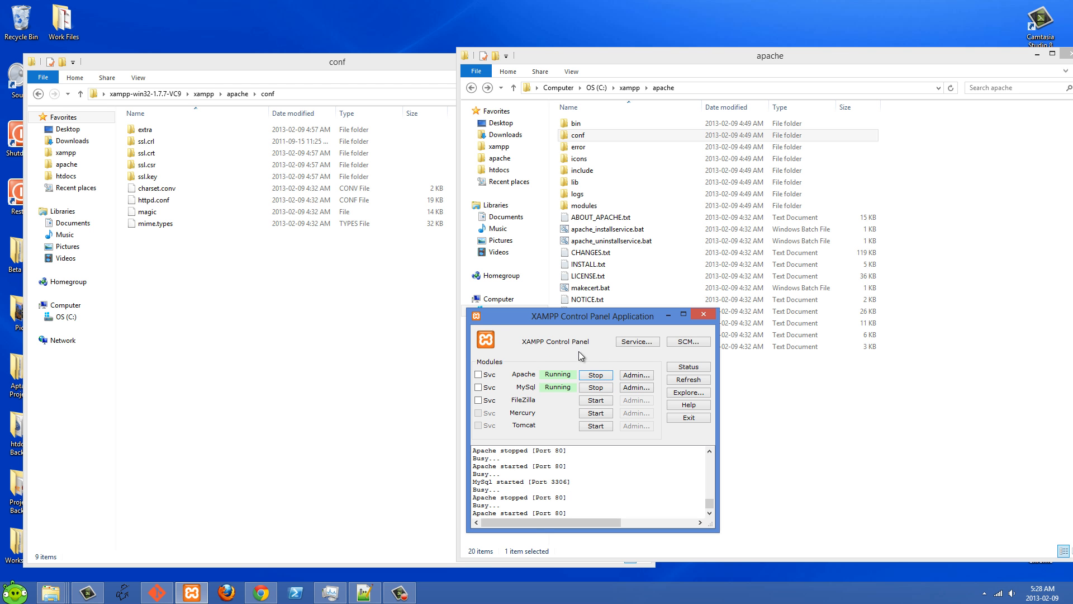